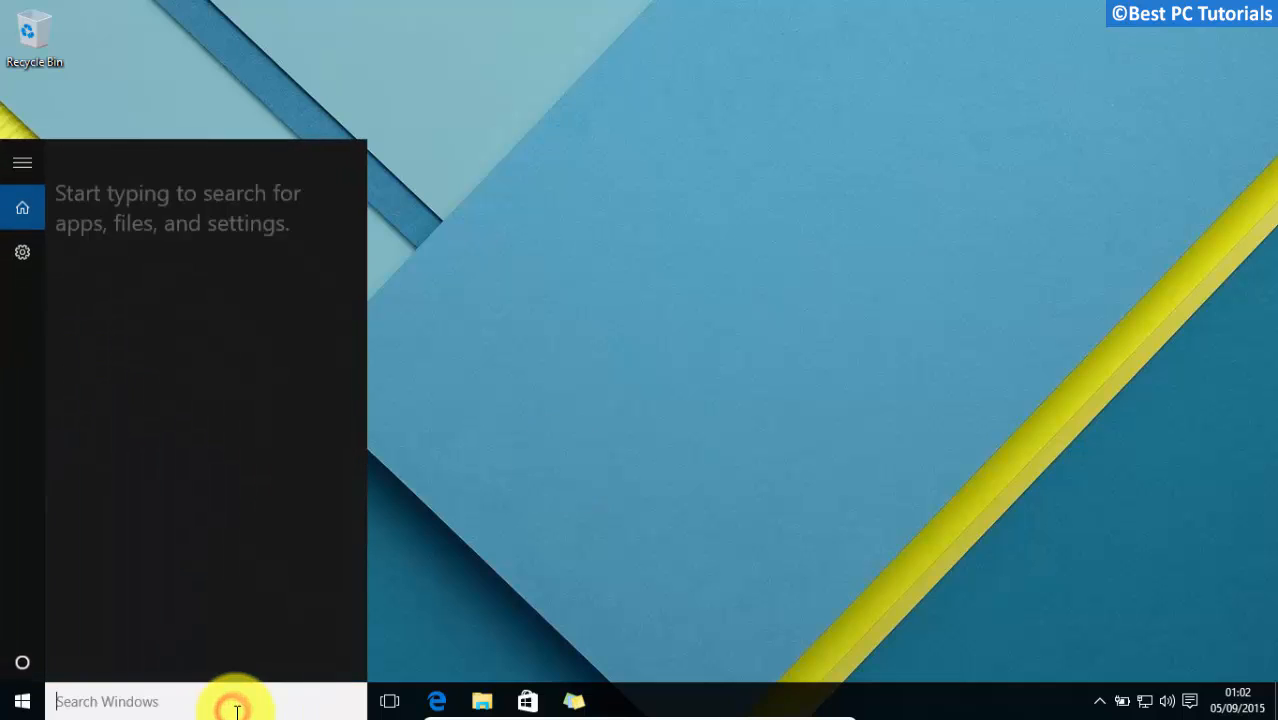
Search 'control' and navigate System and Security to Backup and Restore (Windows 7).
{"action": "type", "text": "control"}
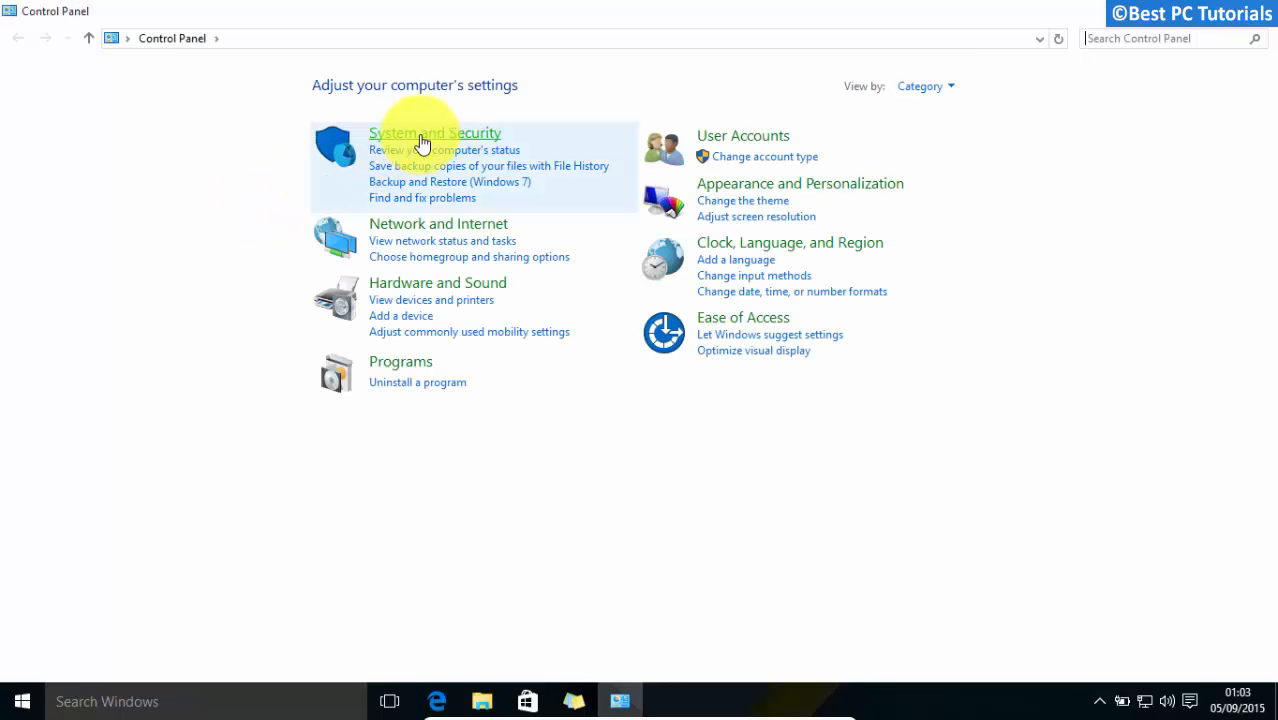
{"action": "left_click", "coordinate": [434, 133]}
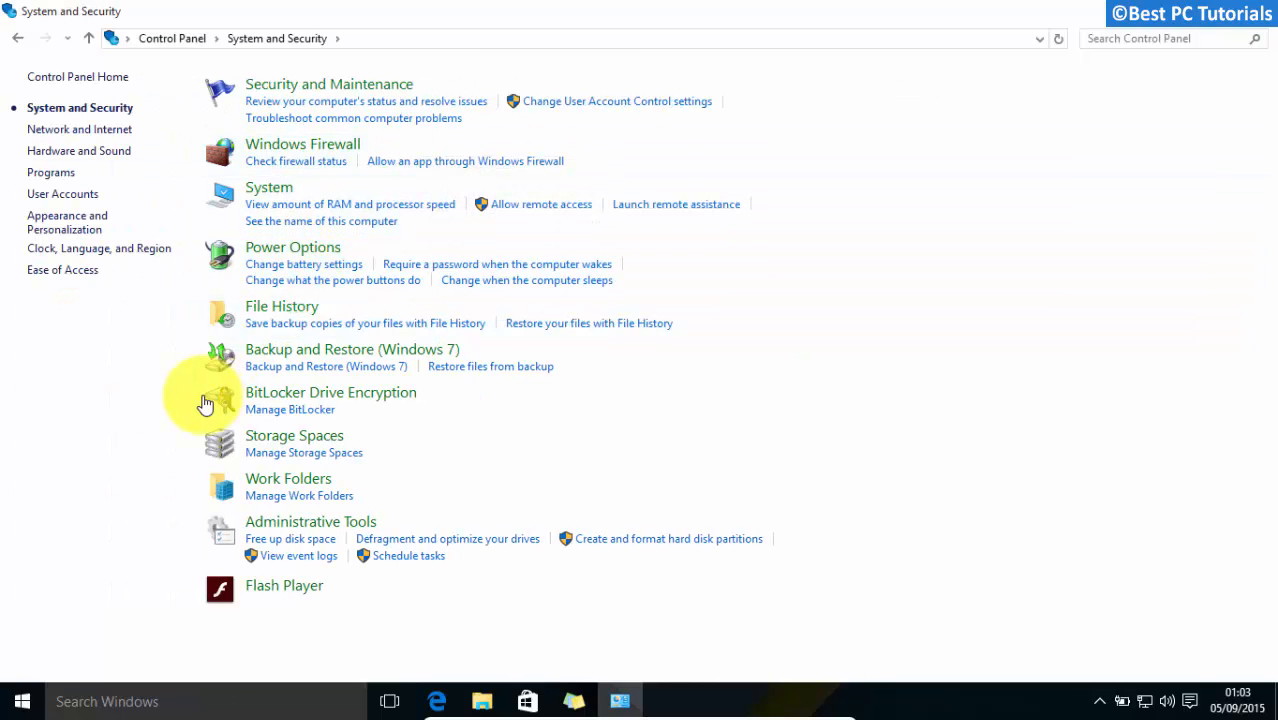
{"action": "mouse_move", "coordinate": [316, 355]}
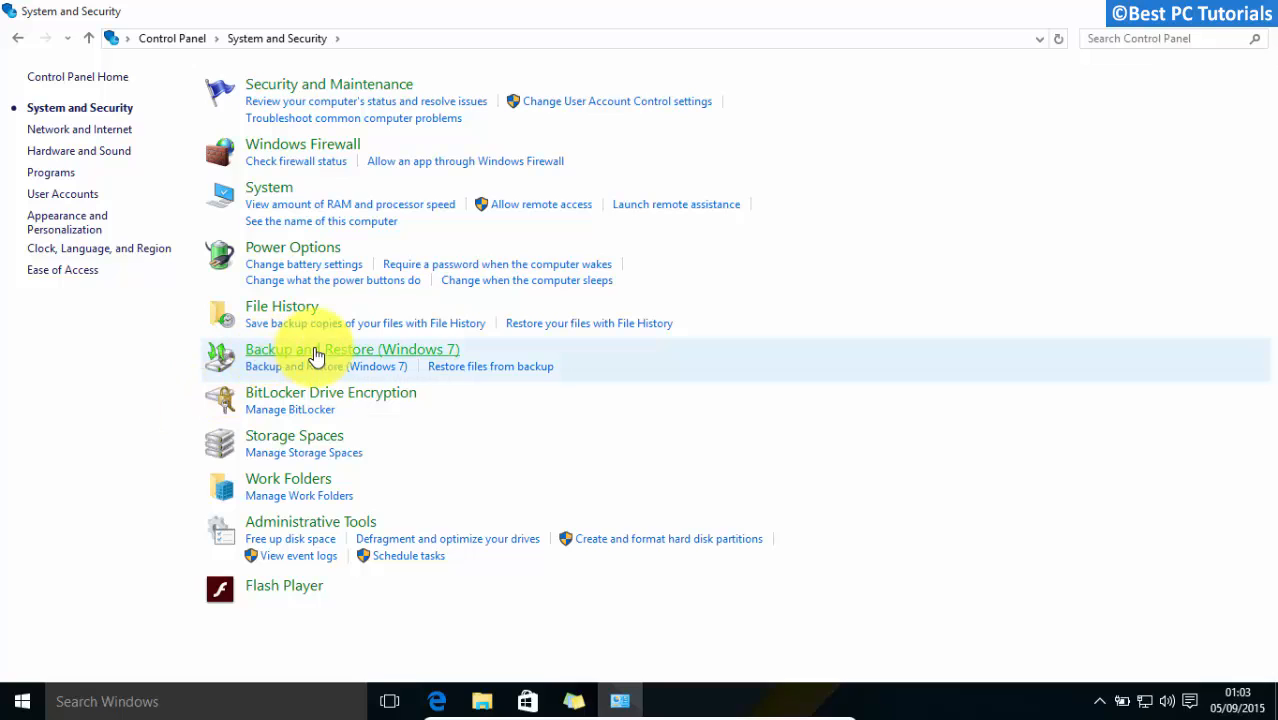
{"action": "left_click", "coordinate": [352, 349]}
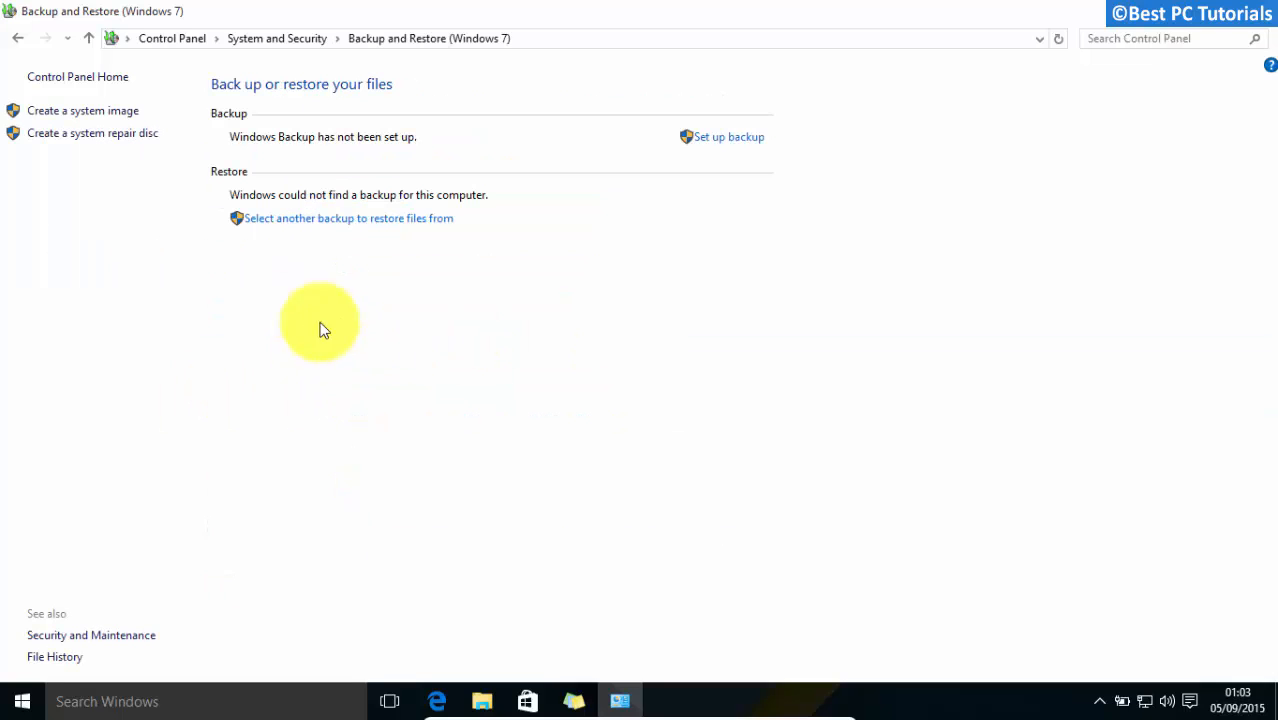
{"action": "mouse_move", "coordinate": [50, 110]}
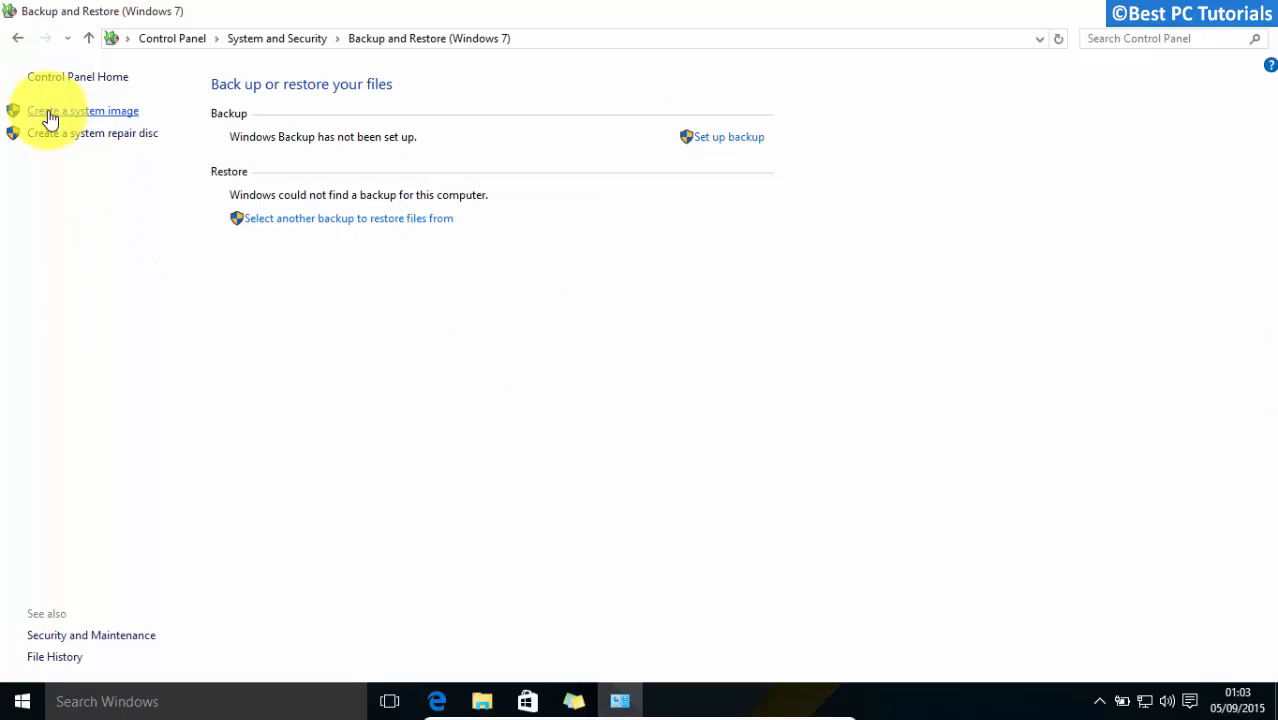
{"action": "mouse_move", "coordinate": [142, 290]}
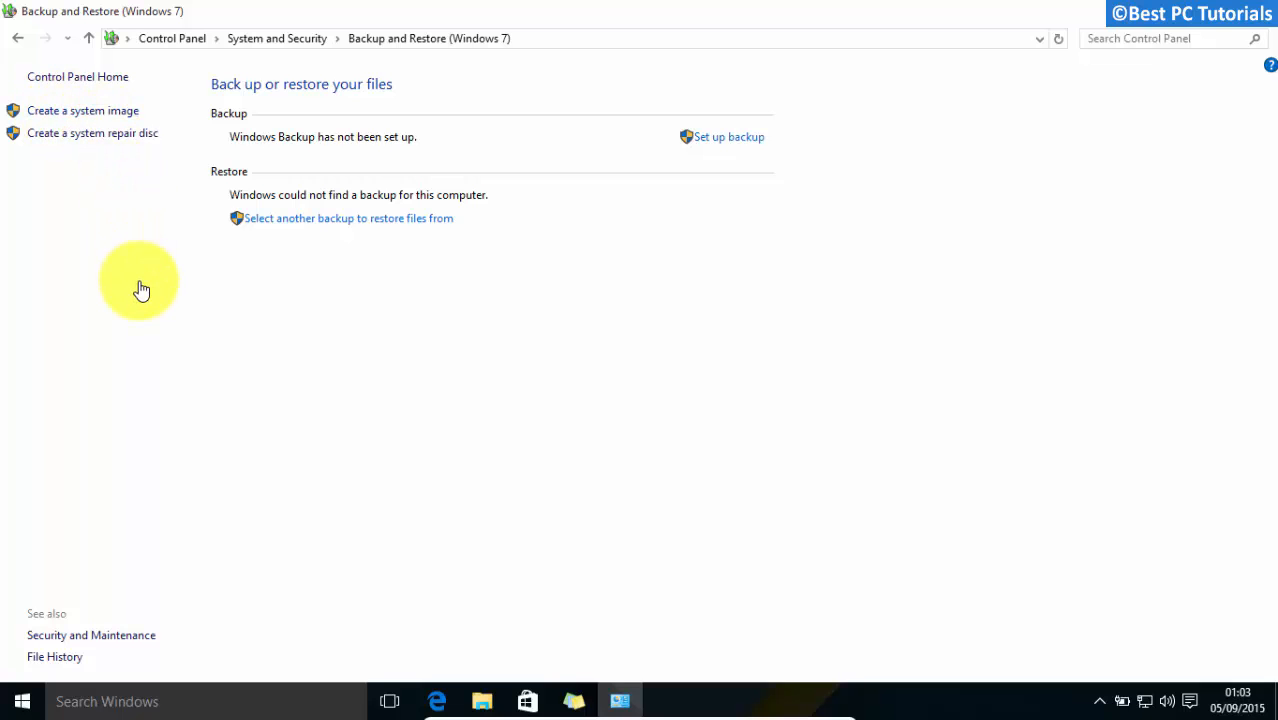
Start the Create a system image wizard from the left pane.
{"action": "left_click", "coordinate": [82, 110]}
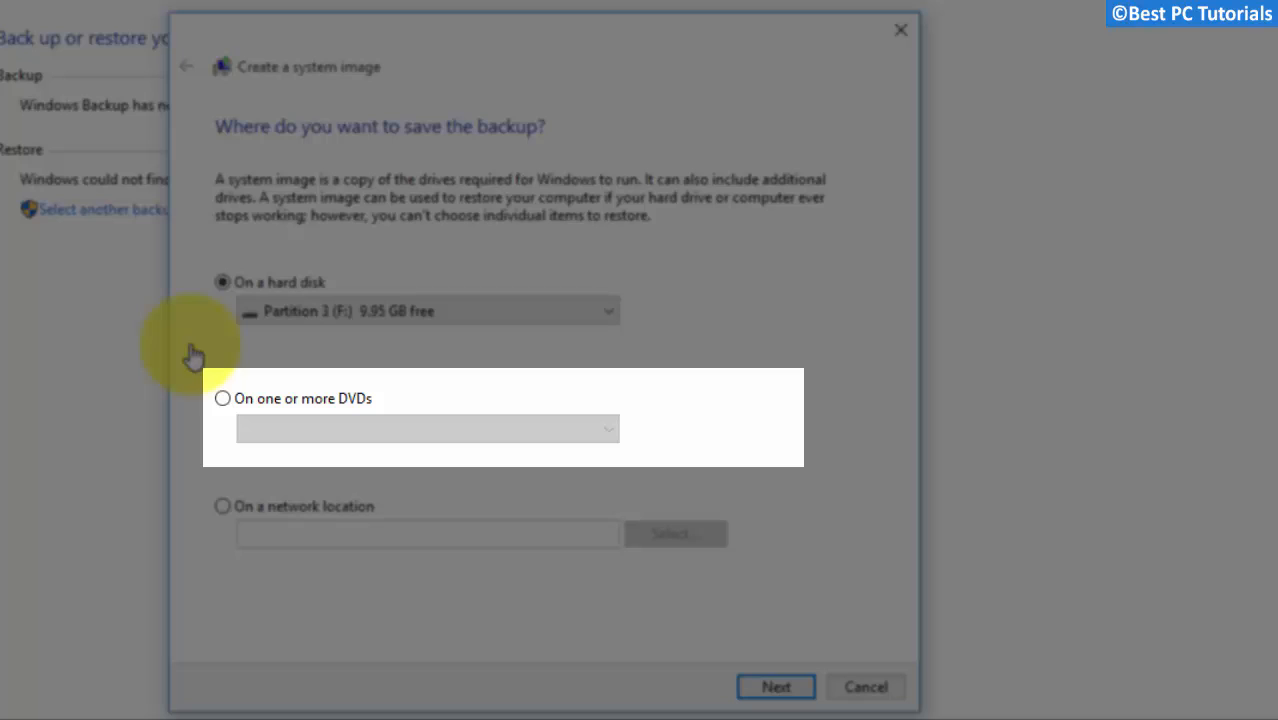
{"action": "mouse_move", "coordinate": [413, 408]}
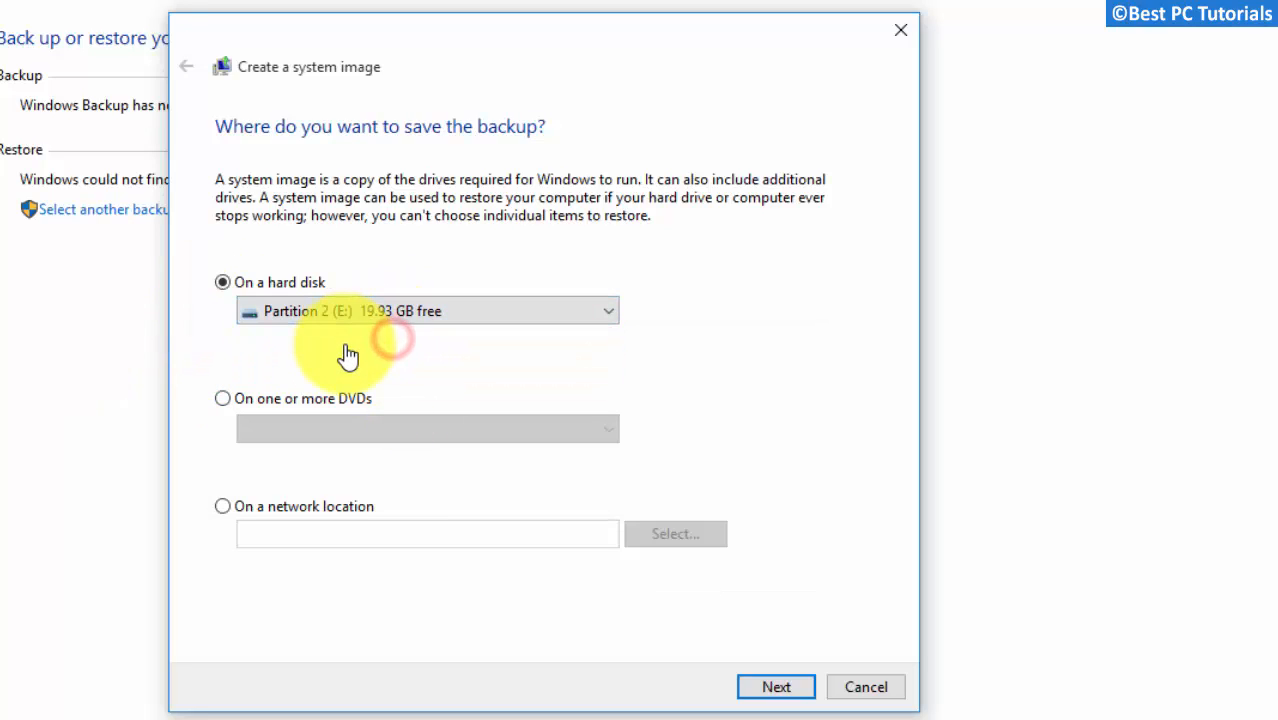
{"action": "mouse_move", "coordinate": [776, 687]}
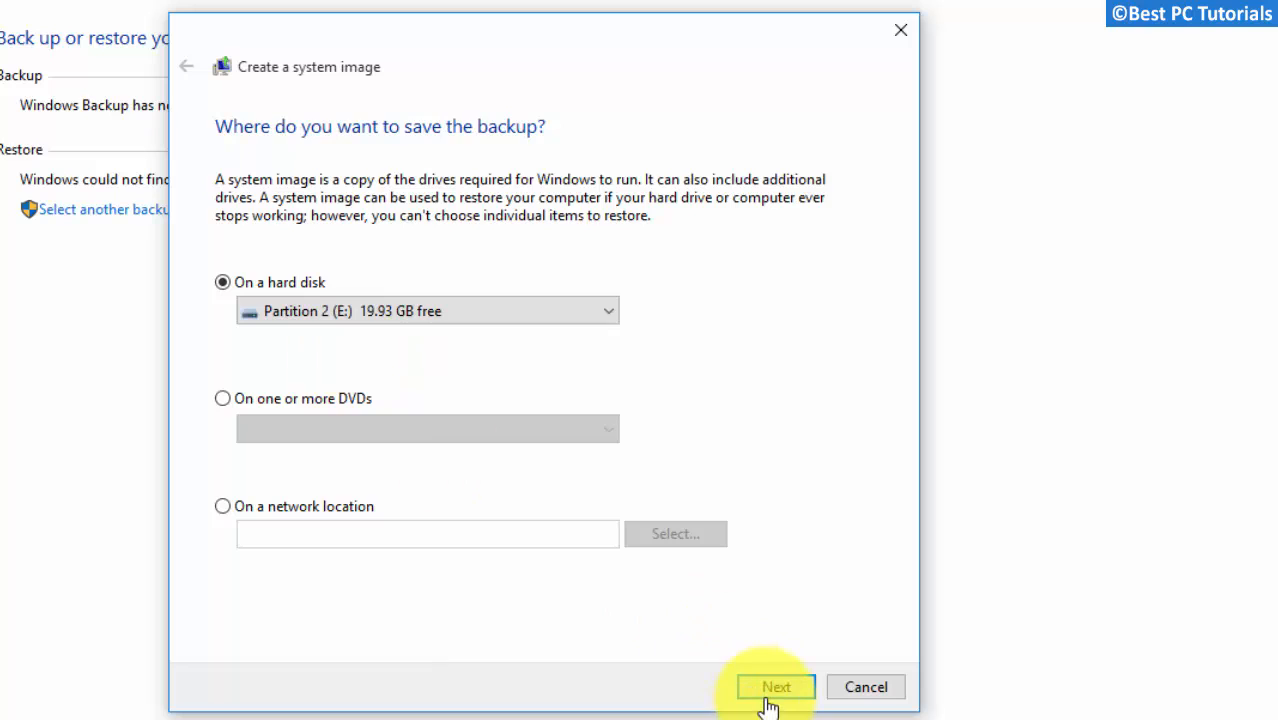
Back up System Reserved and C: to Partition 2 (E:), declining the repair disc.
{"action": "left_click", "coordinate": [776, 687]}
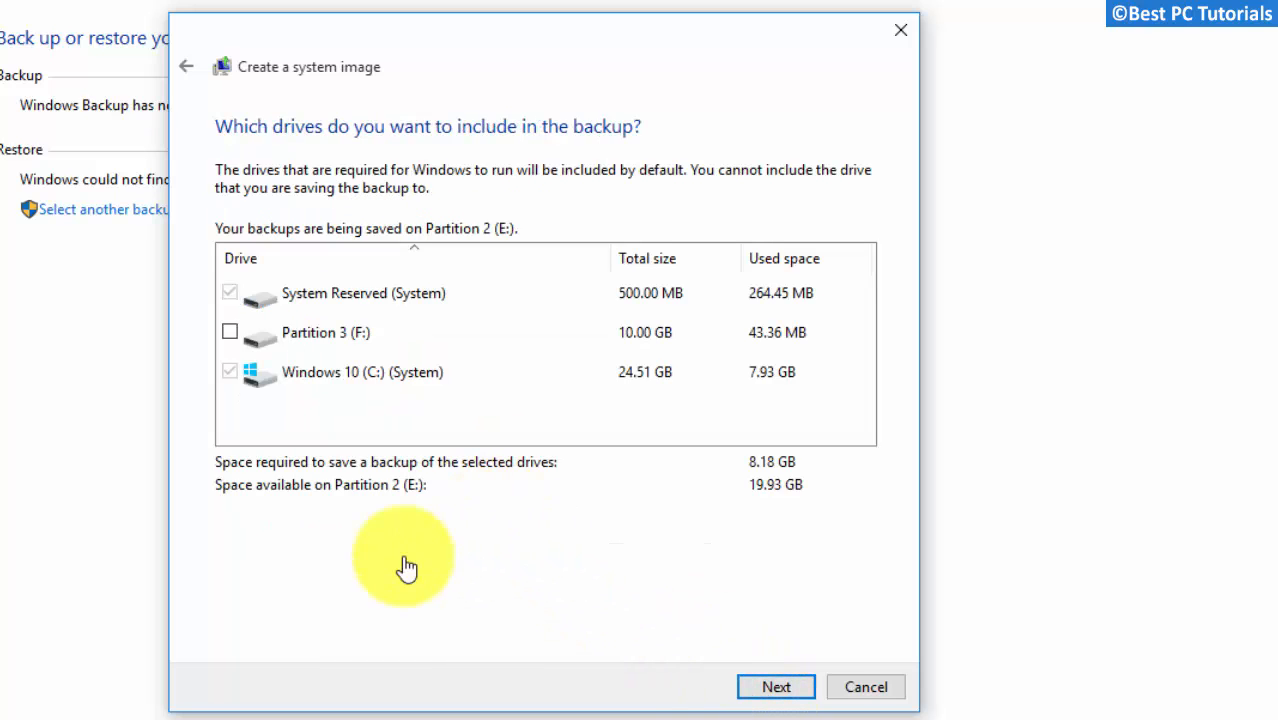
{"action": "mouse_move", "coordinate": [410, 530]}
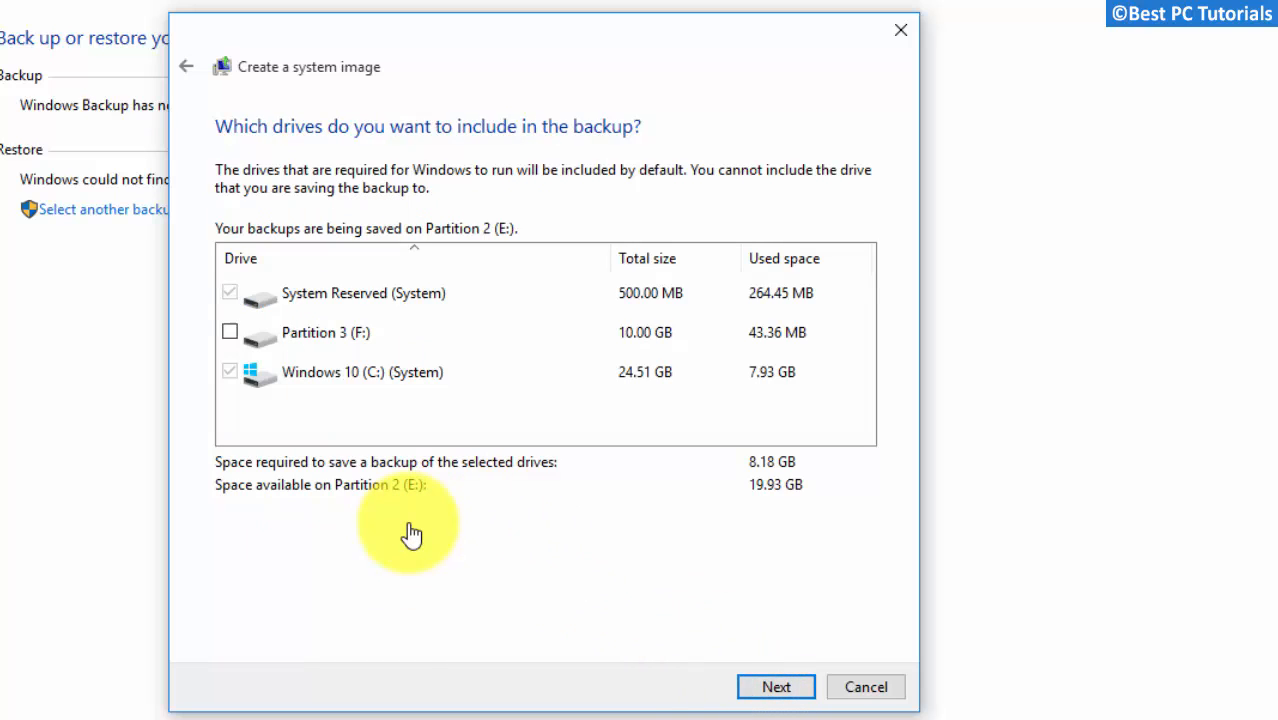
{"action": "mouse_move", "coordinate": [453, 468]}
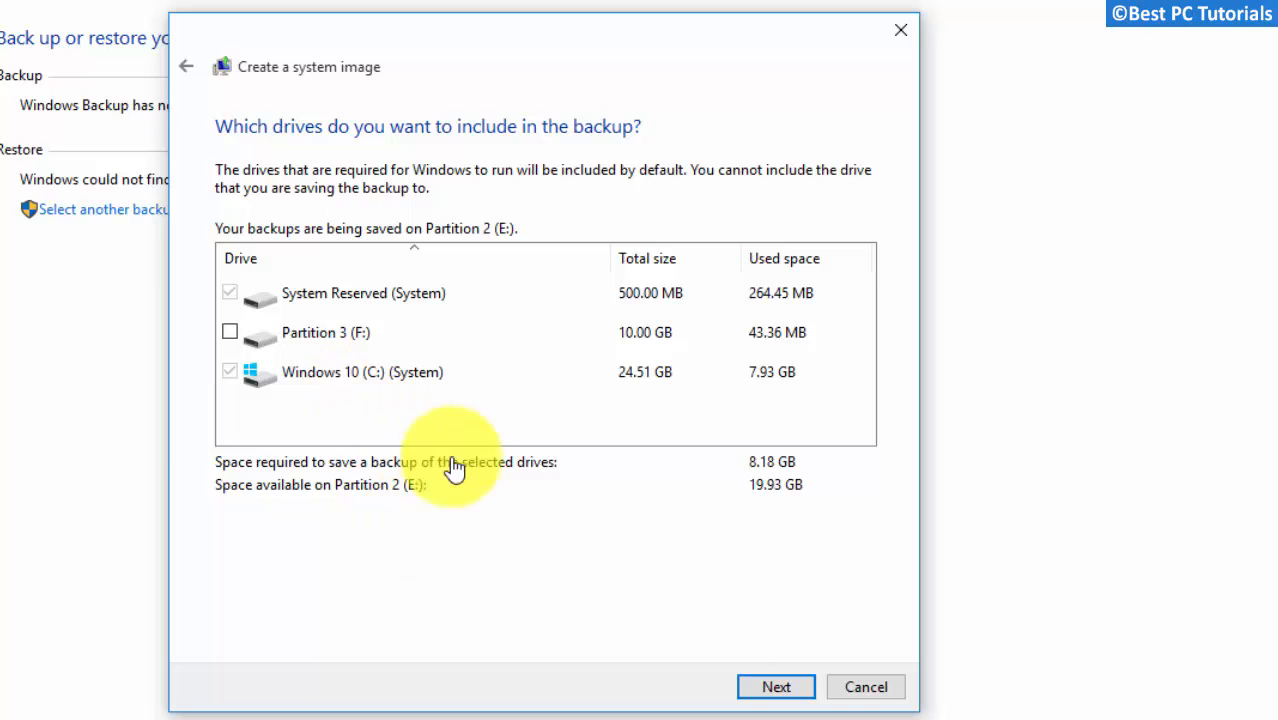
{"action": "left_click", "coordinate": [775, 687]}
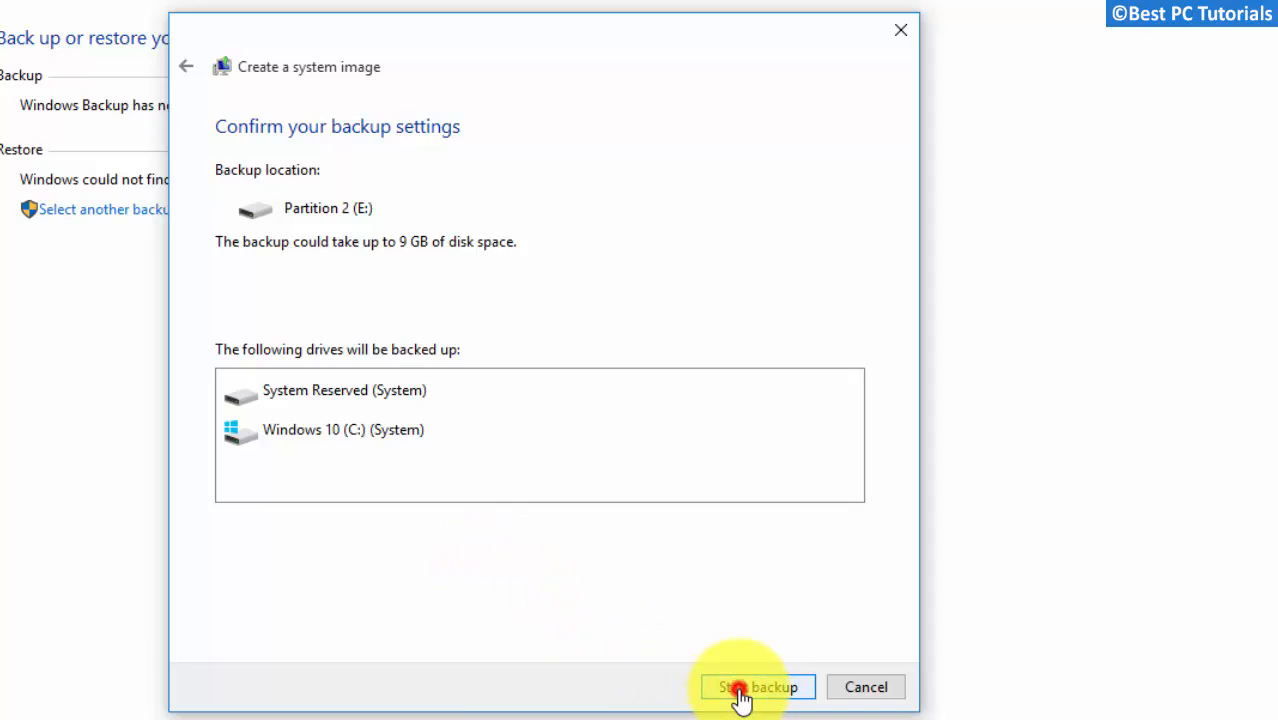
{"action": "left_click", "coordinate": [757, 687]}
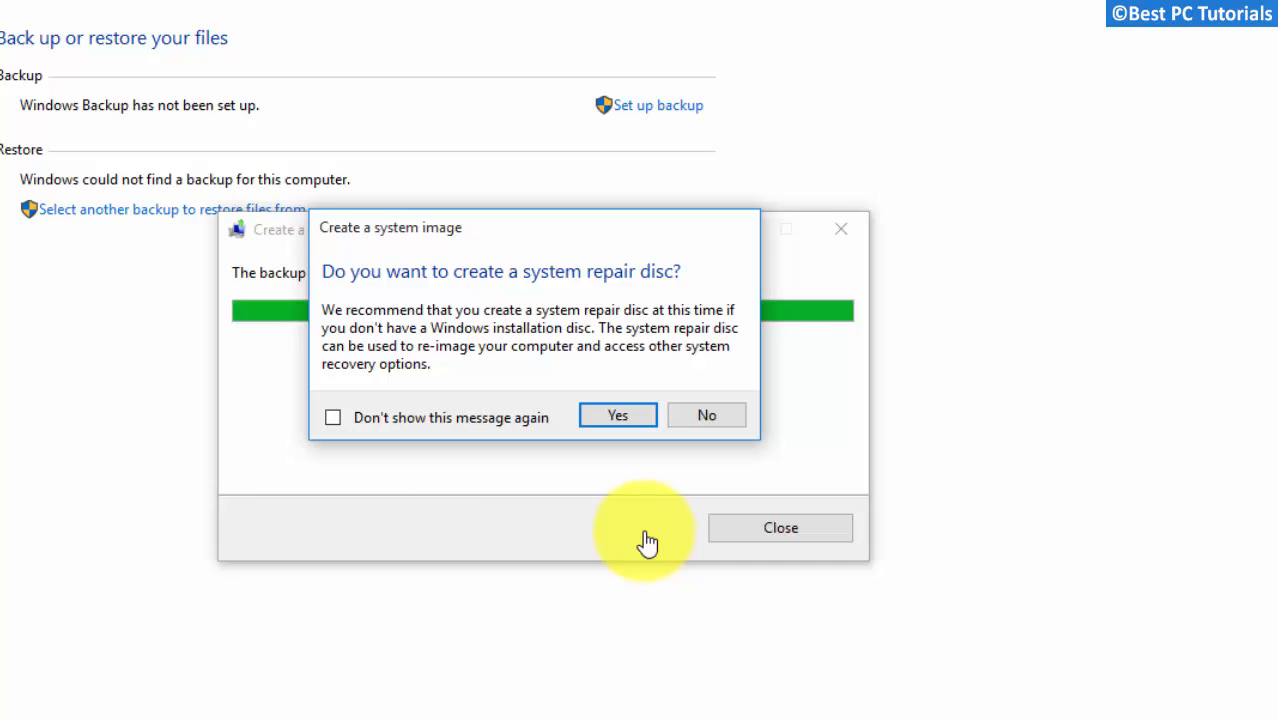
{"action": "left_click", "coordinate": [706, 414]}
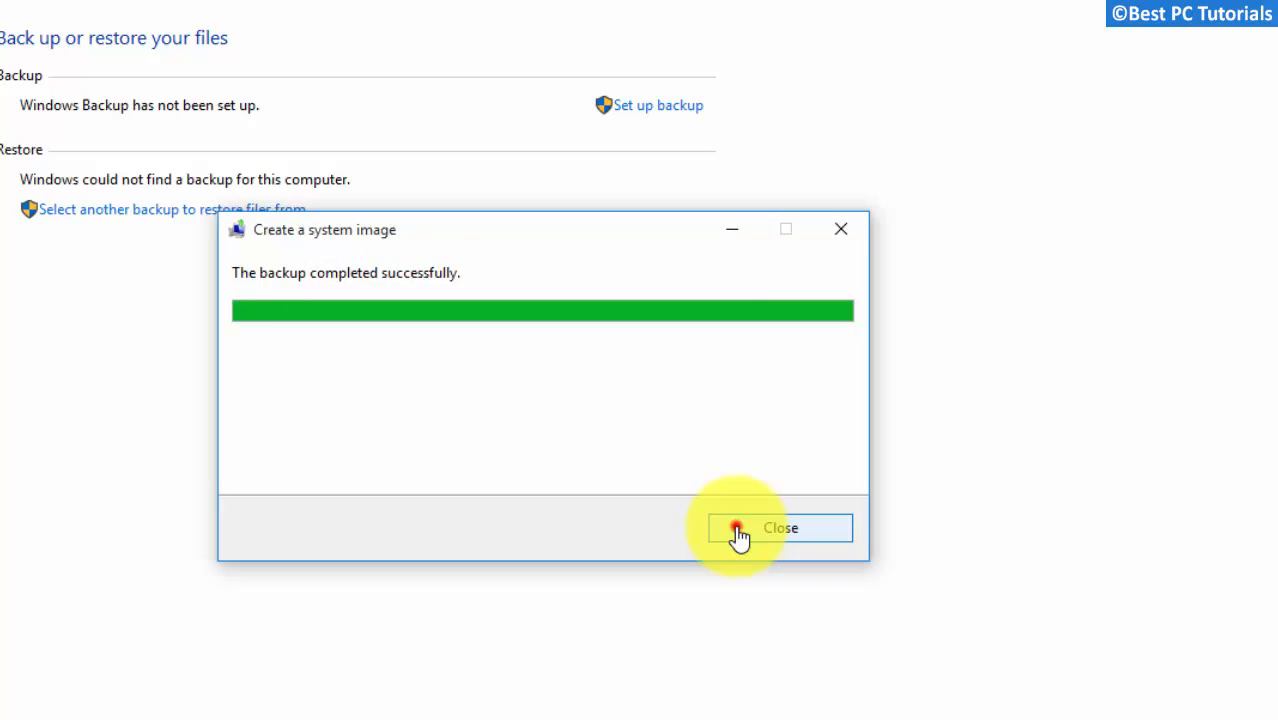
{"action": "left_click", "coordinate": [779, 528]}
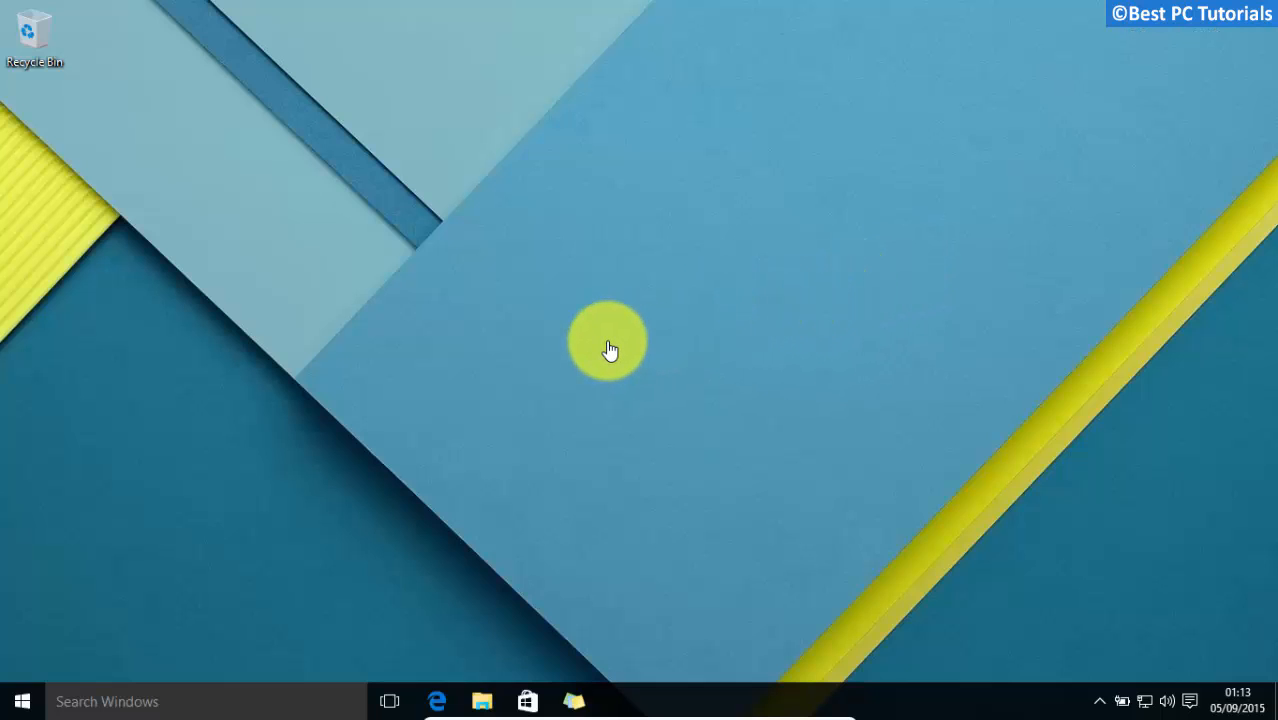
{"action": "mouse_move", "coordinate": [397, 490]}
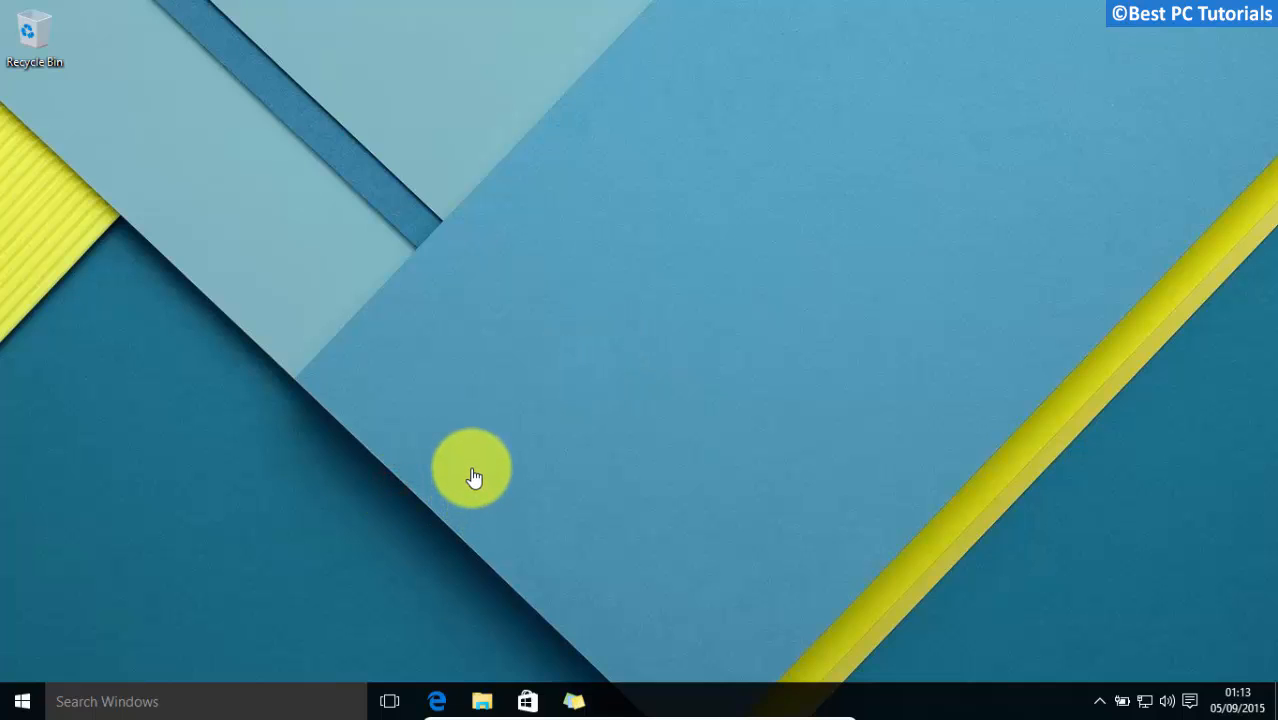
{"action": "mouse_move", "coordinate": [449, 397]}
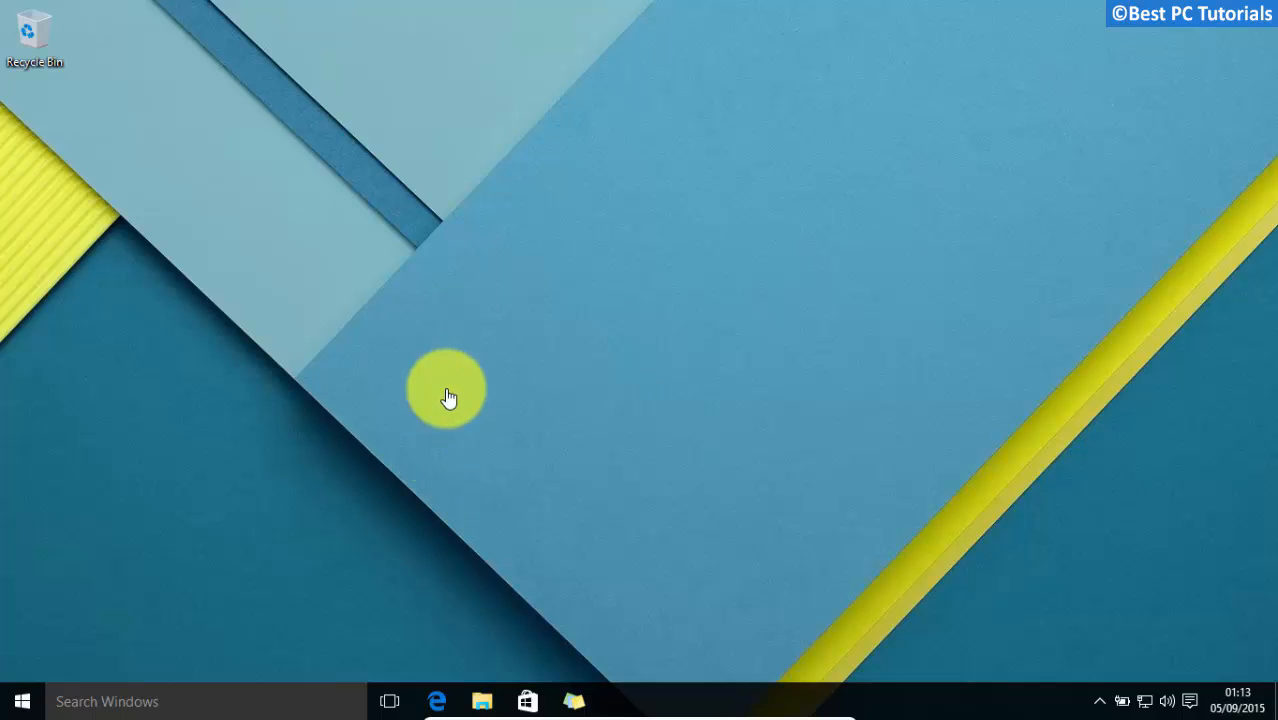
{"action": "mouse_move", "coordinate": [315, 585]}
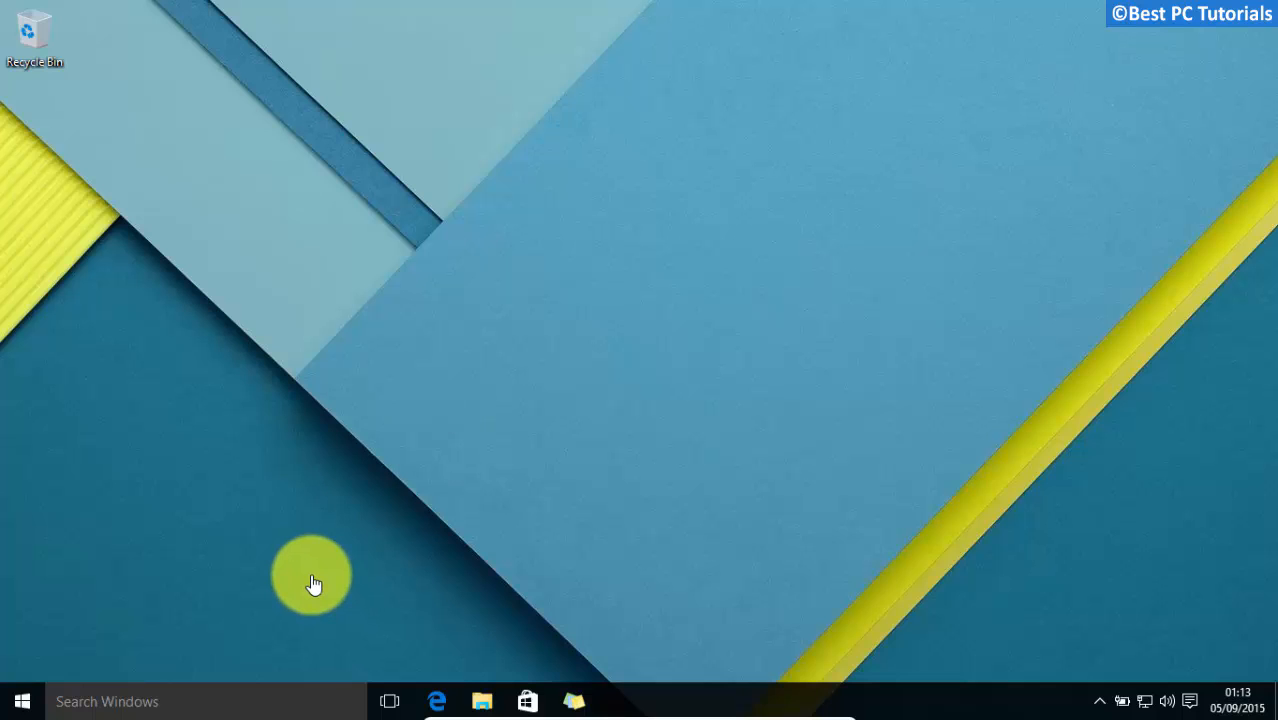
Restart now under Advanced startup in Settings' Update & security Recovery page.
{"action": "left_click", "coordinate": [22, 700]}
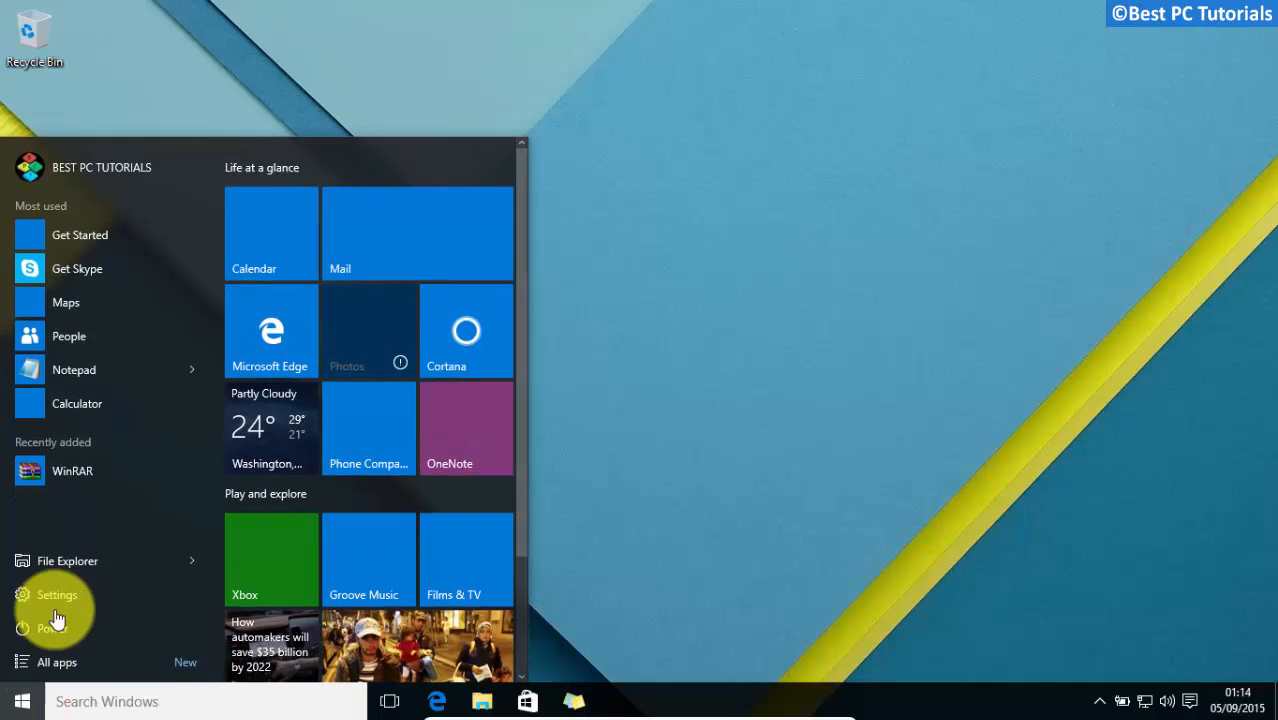
{"action": "left_click", "coordinate": [56, 594]}
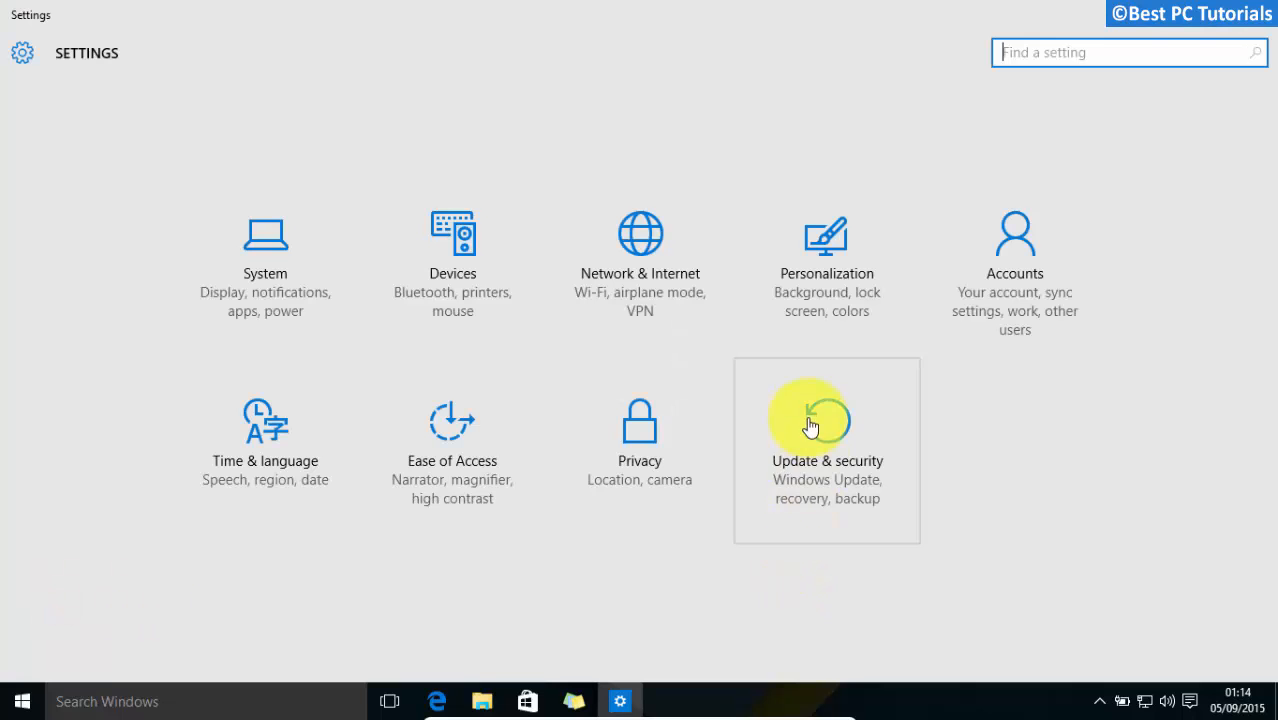
{"action": "left_click", "coordinate": [827, 440]}
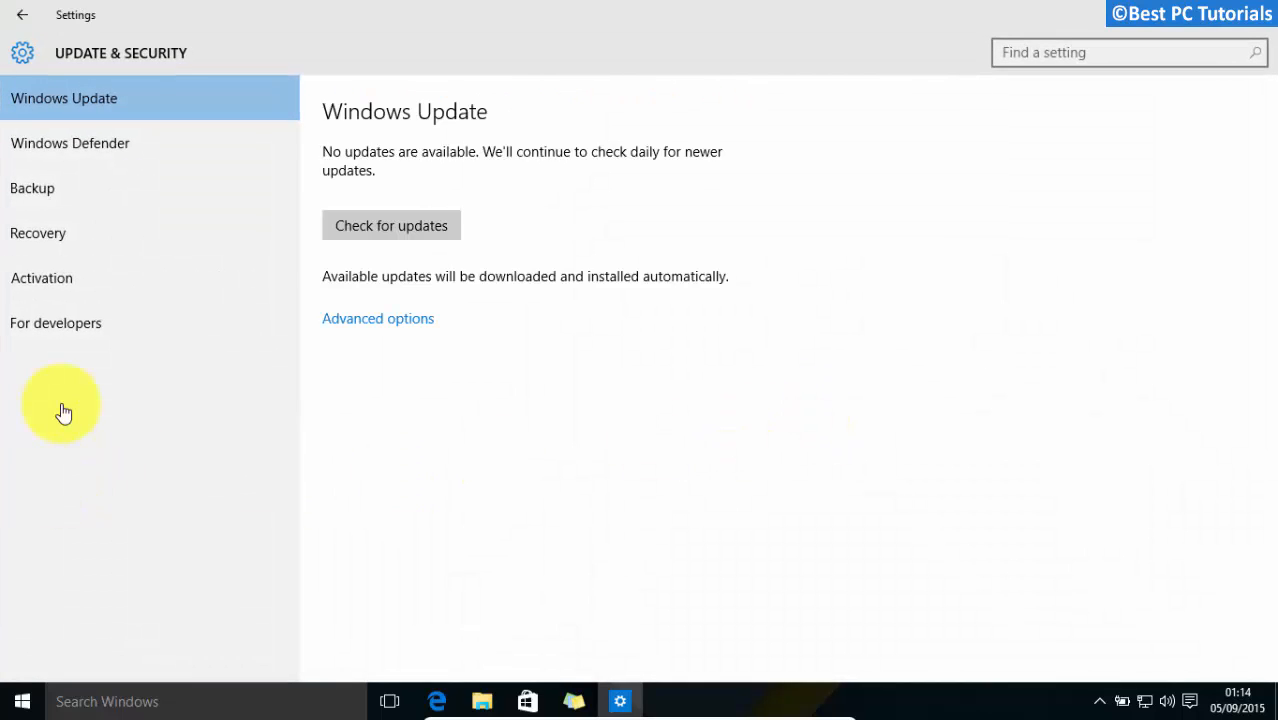
{"action": "left_click", "coordinate": [38, 233]}
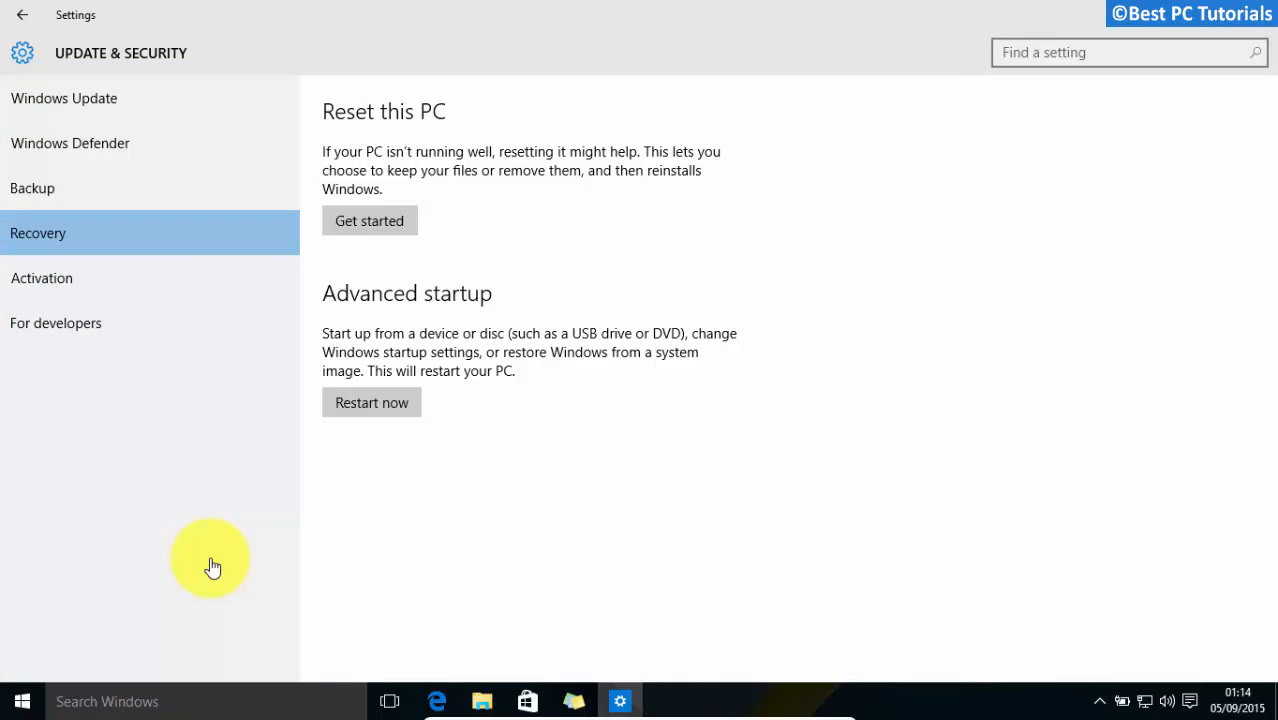
{"action": "mouse_move", "coordinate": [412, 478]}
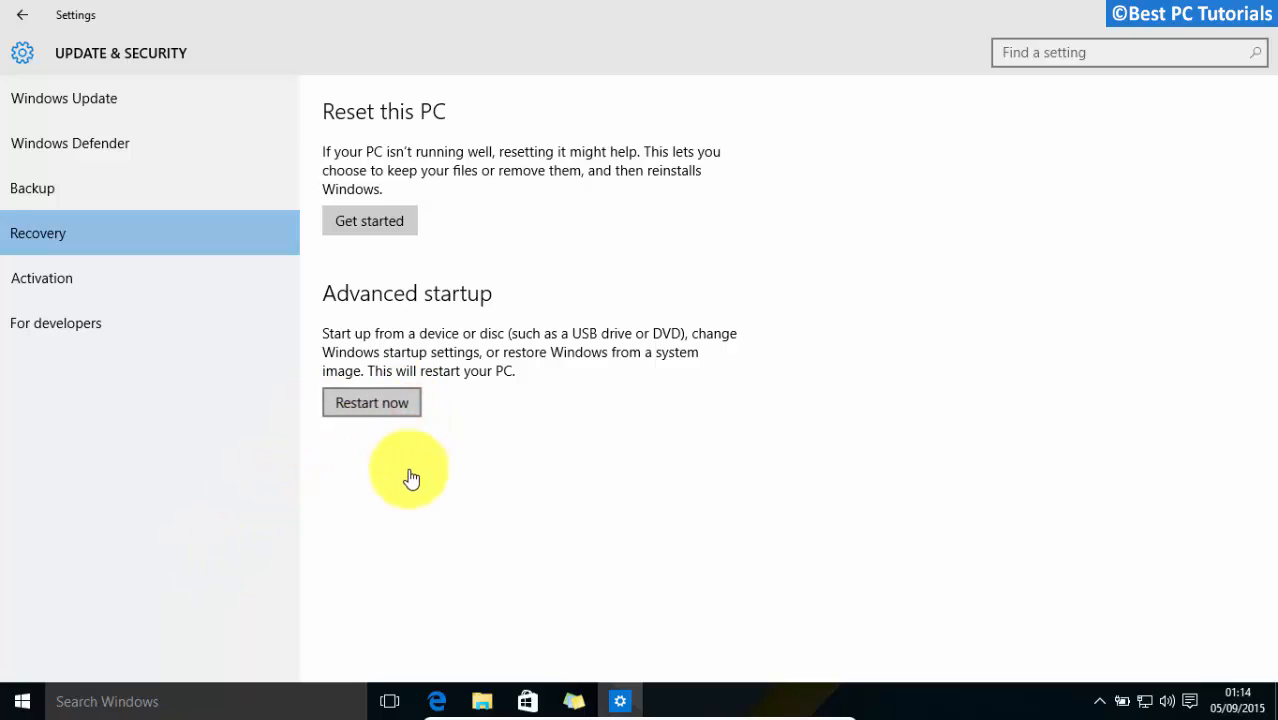
{"action": "left_click", "coordinate": [371, 402]}
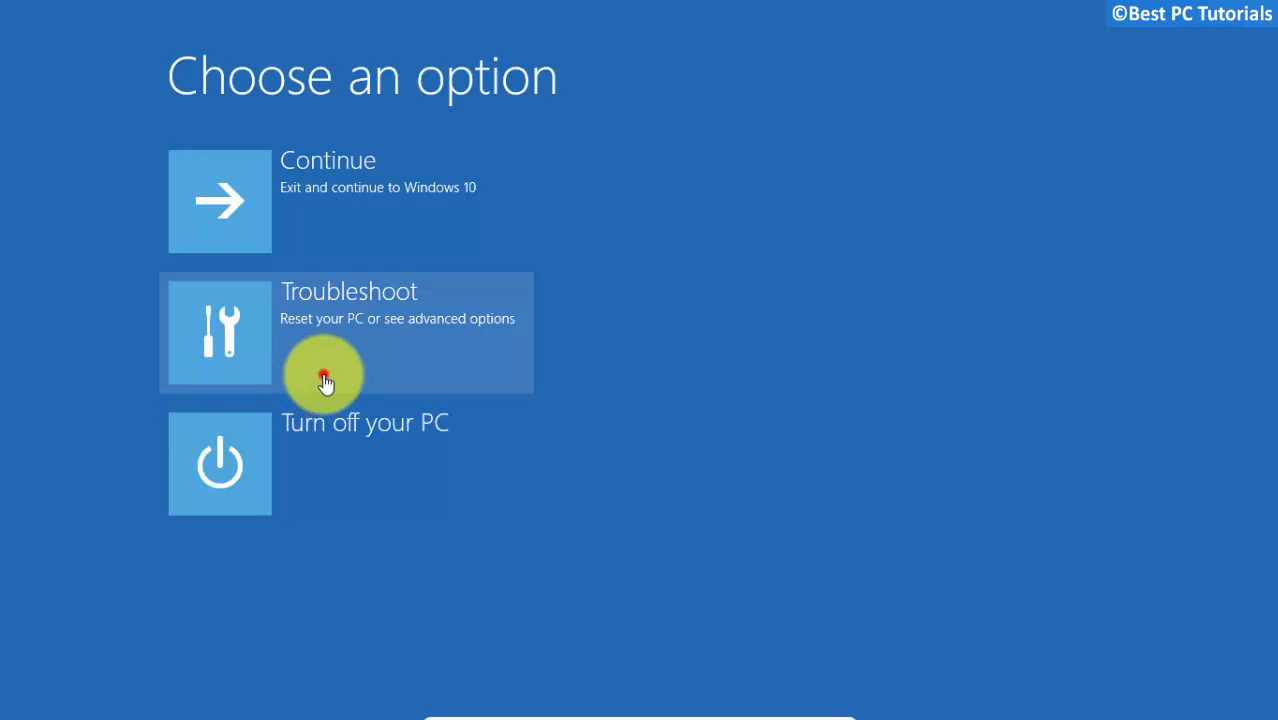
Open Troubleshoot > Advanced options > System Image Recovery and sign in with the account password.
{"action": "left_click", "coordinate": [328, 380]}
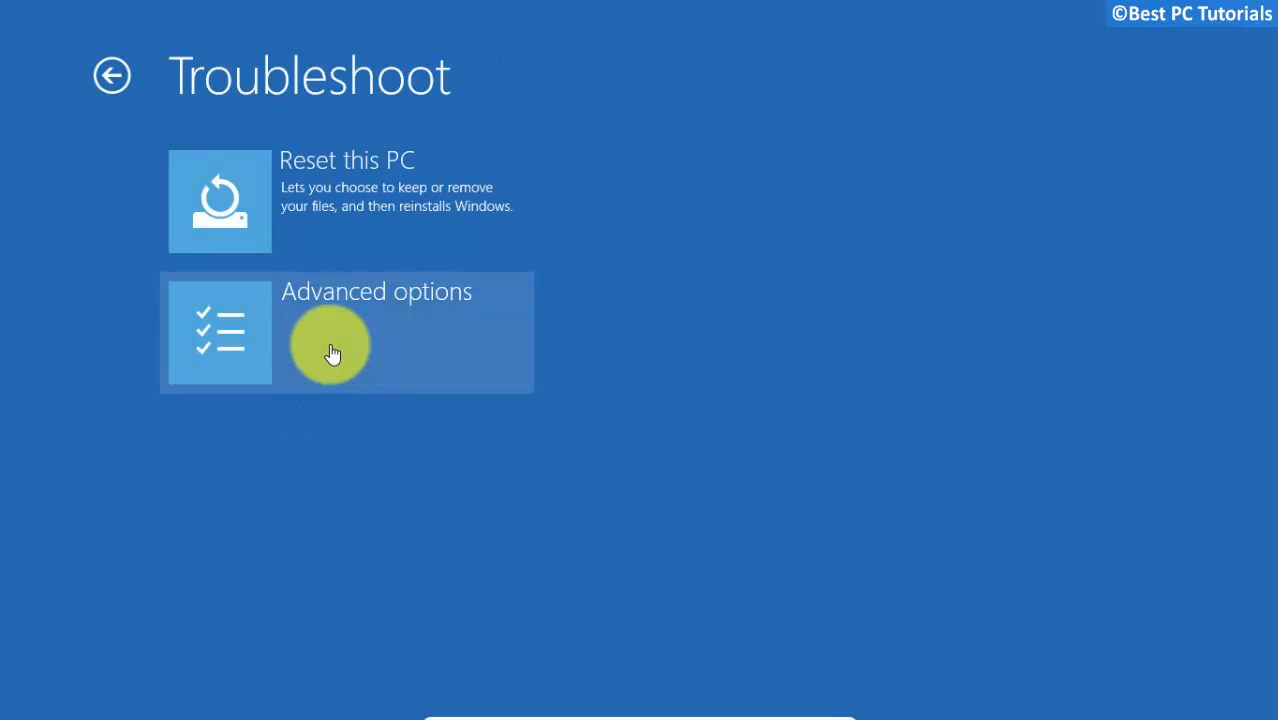
{"action": "left_click", "coordinate": [332, 345]}
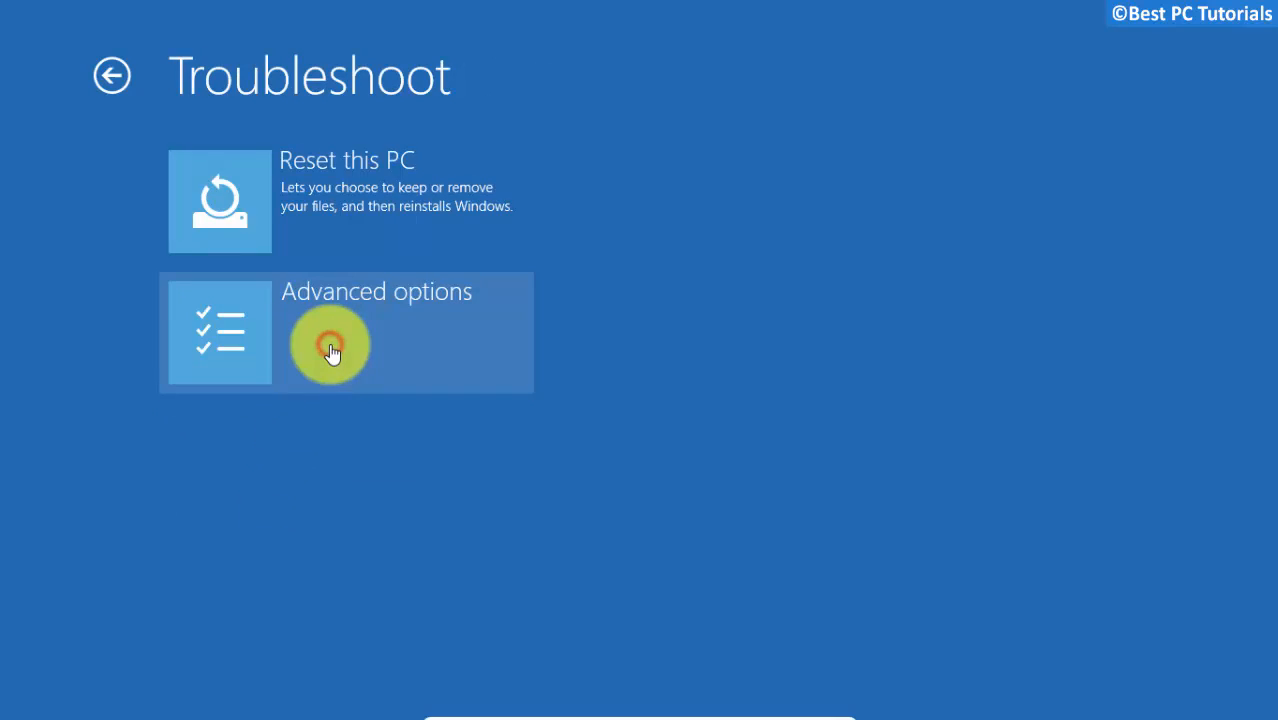
{"action": "left_click", "coordinate": [345, 332]}
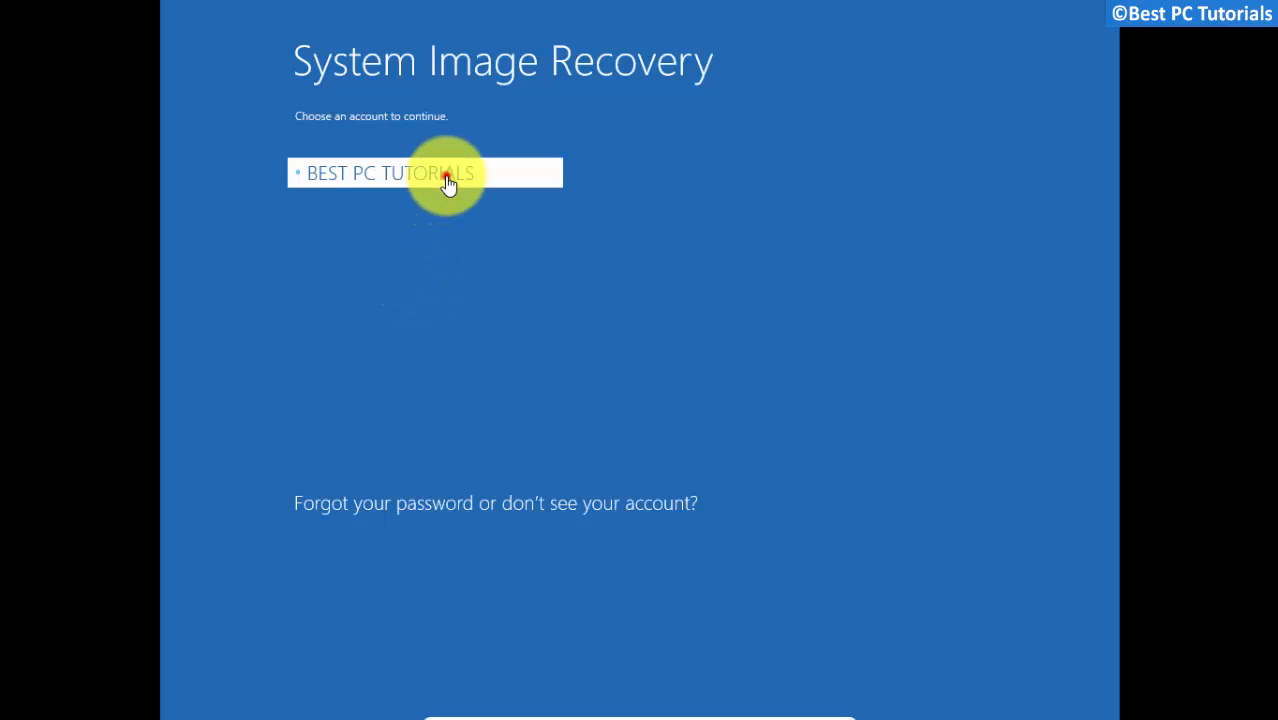
{"action": "left_click", "coordinate": [424, 172]}
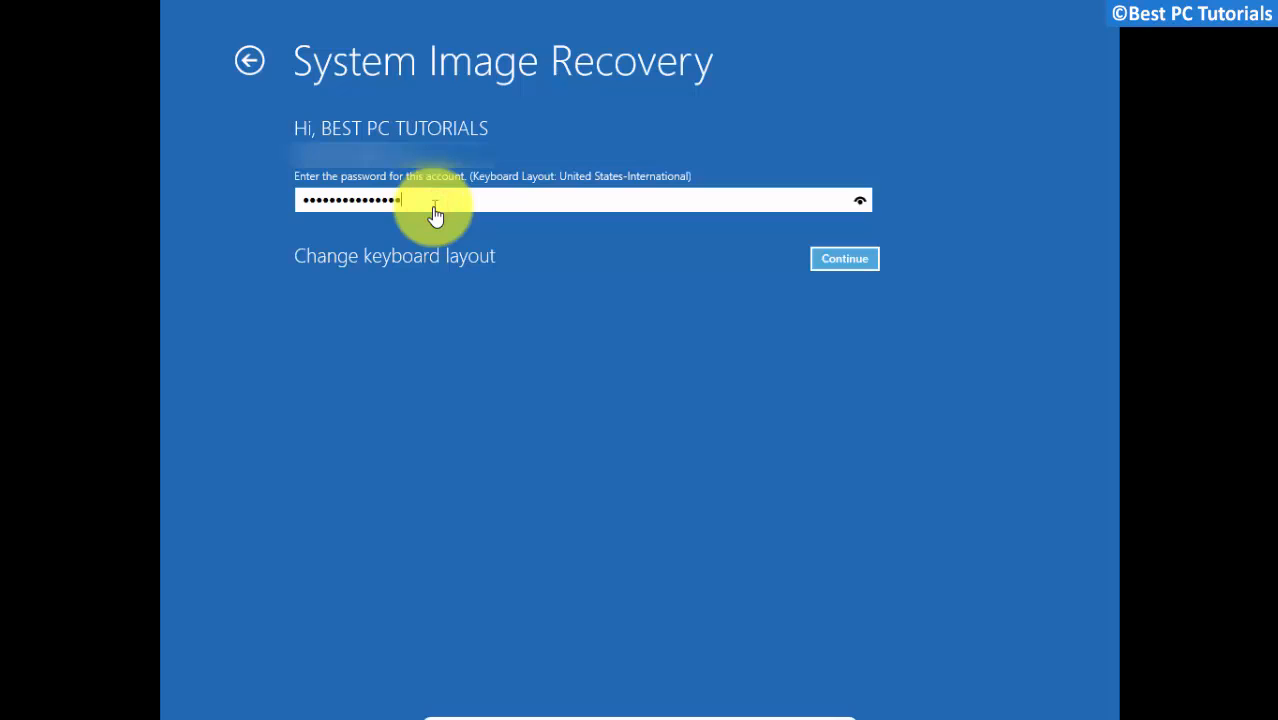
{"action": "left_click", "coordinate": [844, 258]}
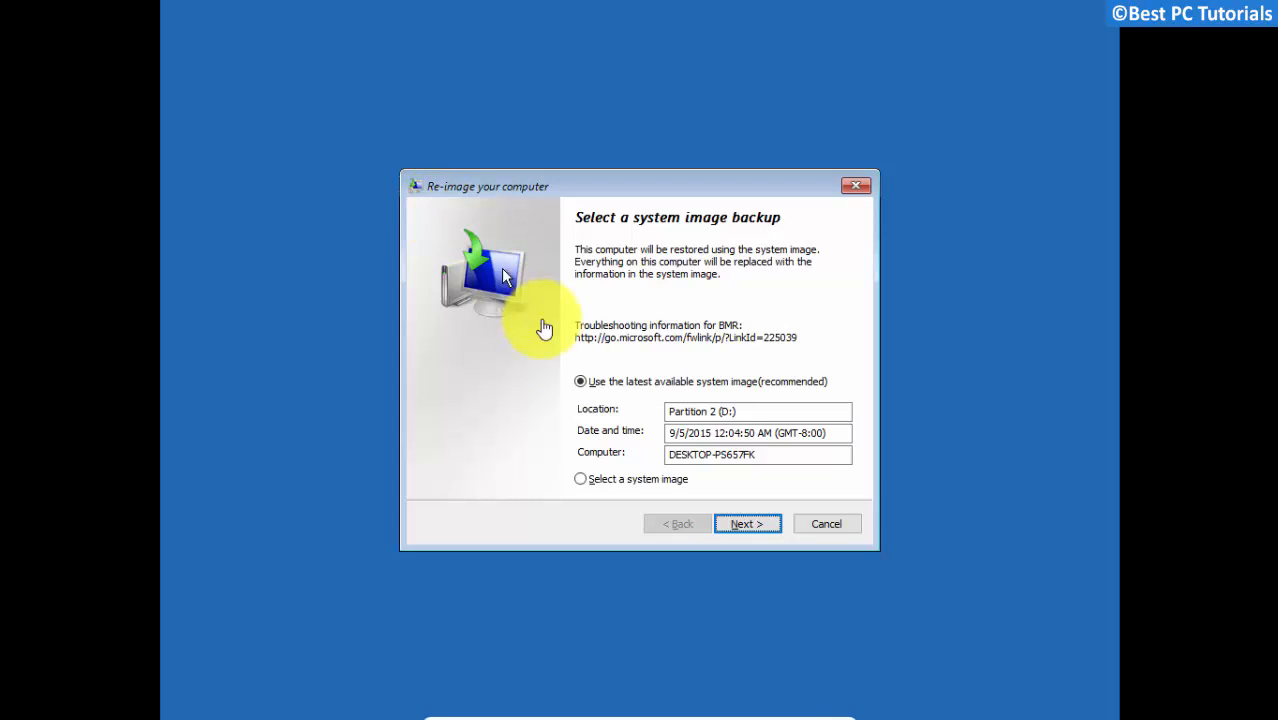
{"action": "mouse_move", "coordinate": [680, 385]}
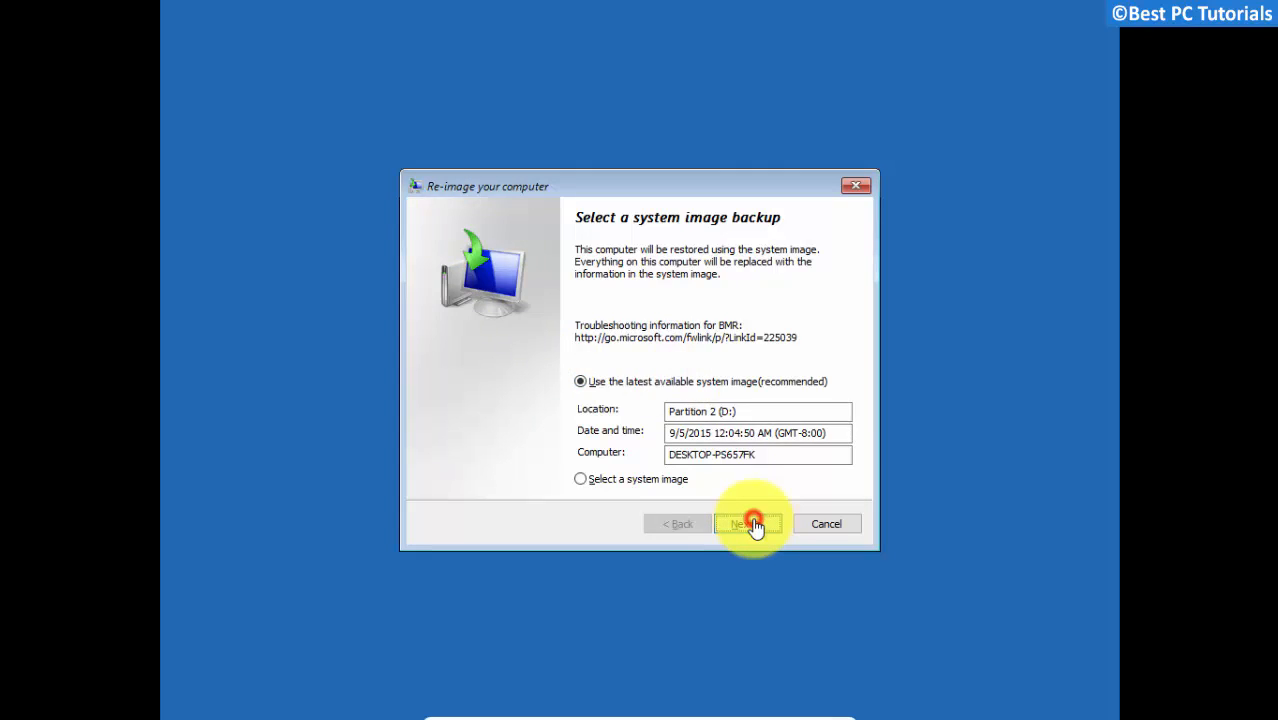
Restore from the latest available system image, confirming the drive-overwrite warning.
{"action": "left_click", "coordinate": [747, 523]}
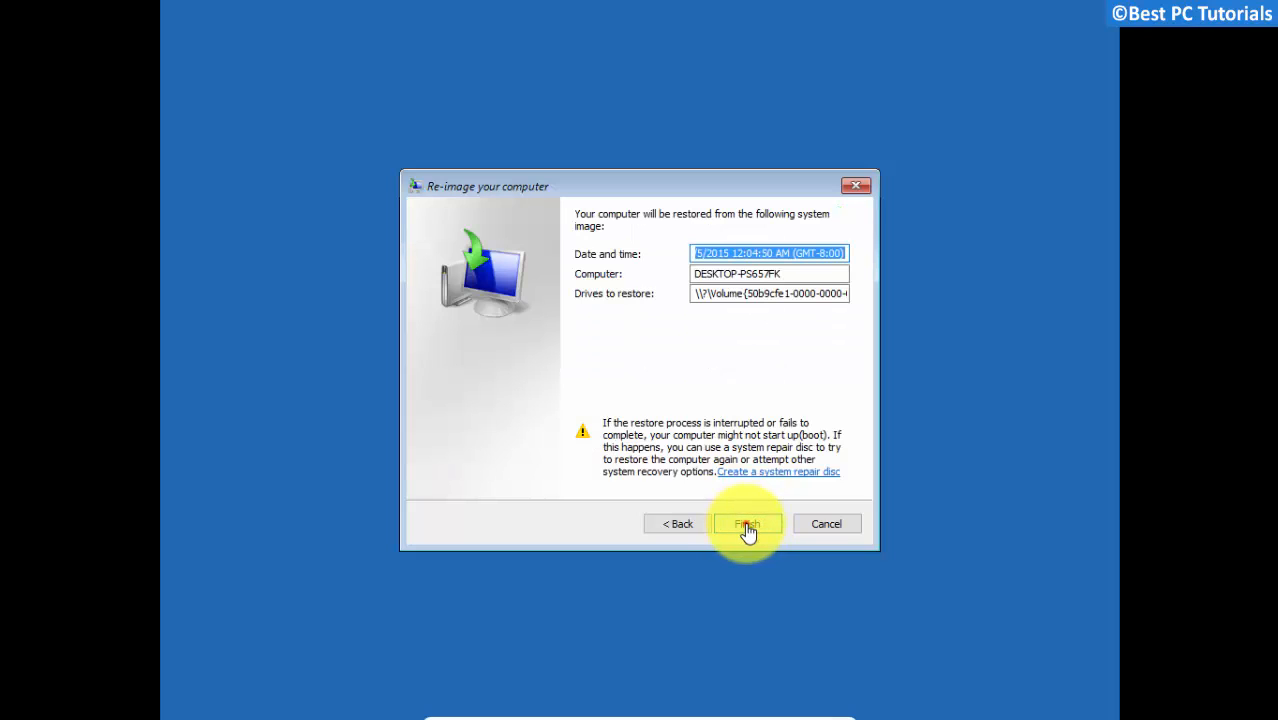
{"action": "left_click", "coordinate": [747, 523]}
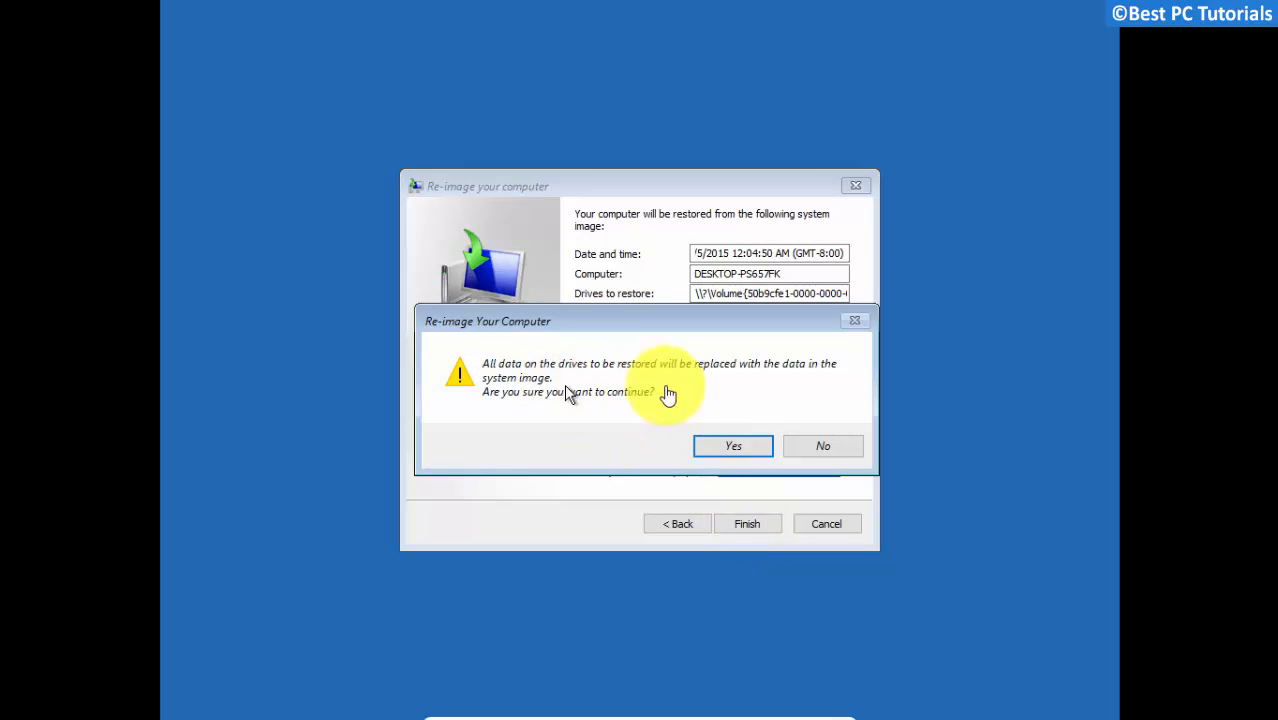
{"action": "left_click", "coordinate": [732, 445]}
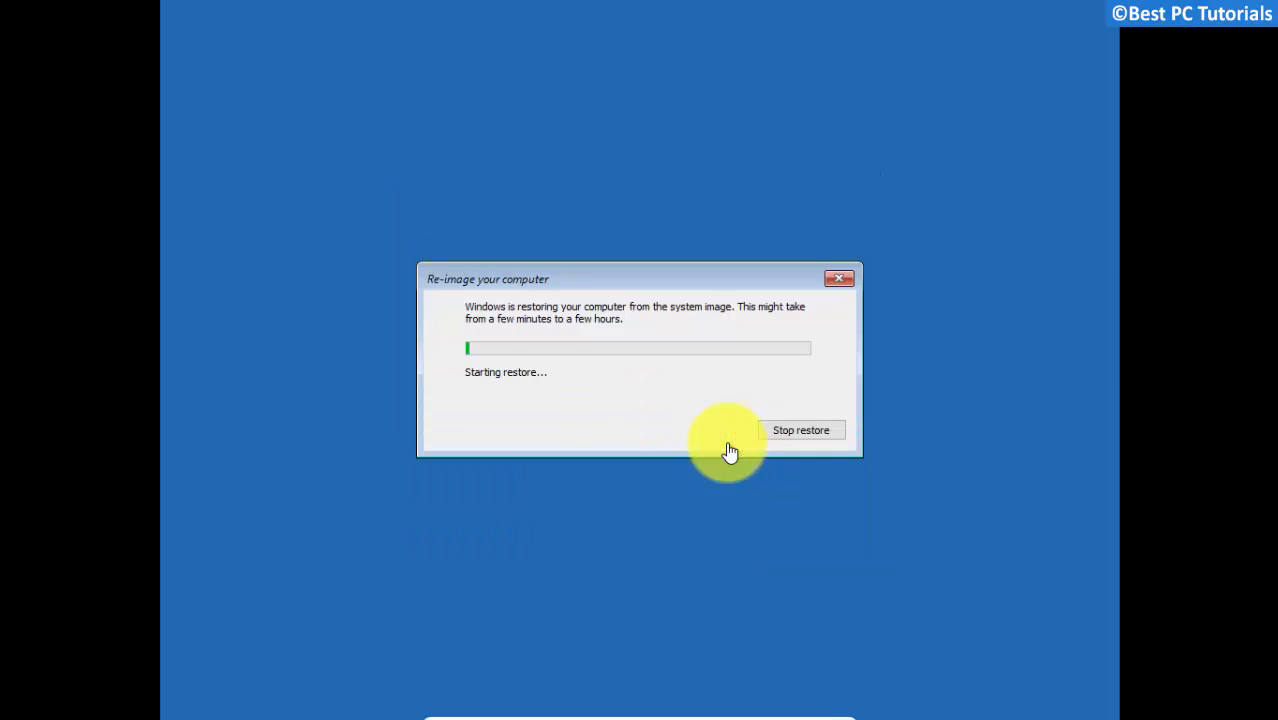
{"action": "mouse_move", "coordinate": [700, 443]}
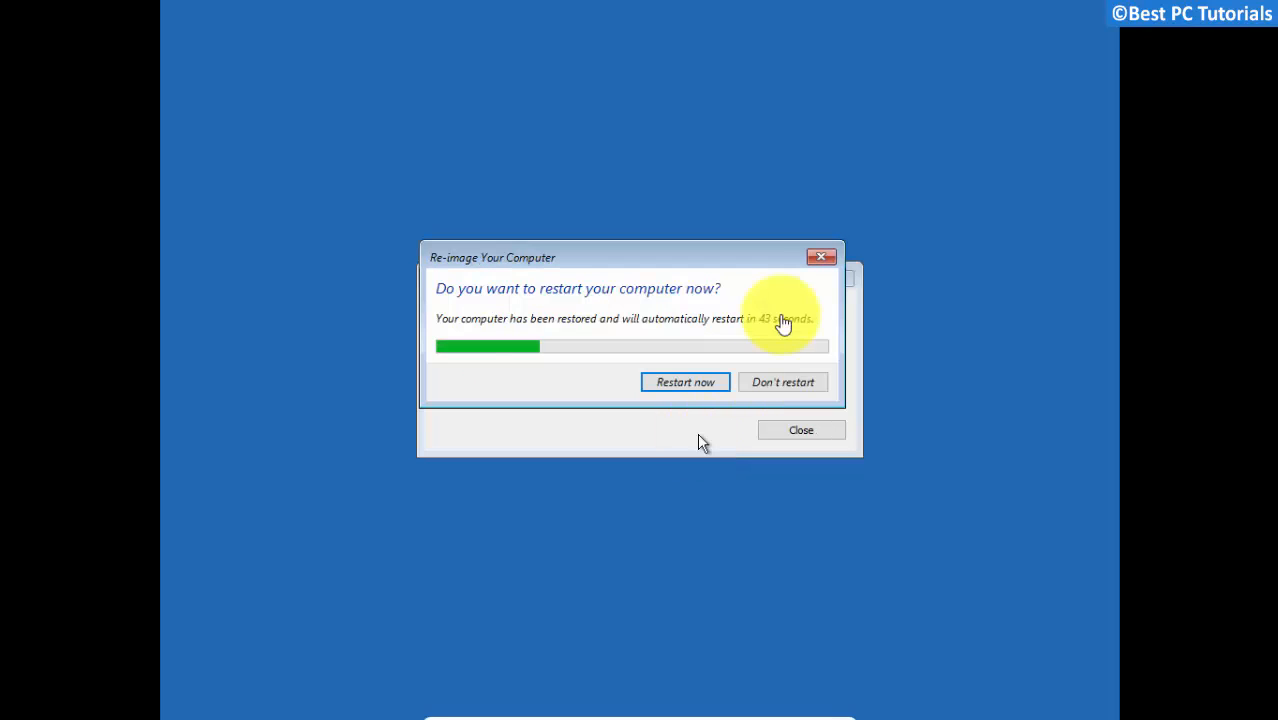
Restart the computer once the system image restore finishes.
{"action": "left_click", "coordinate": [685, 382]}
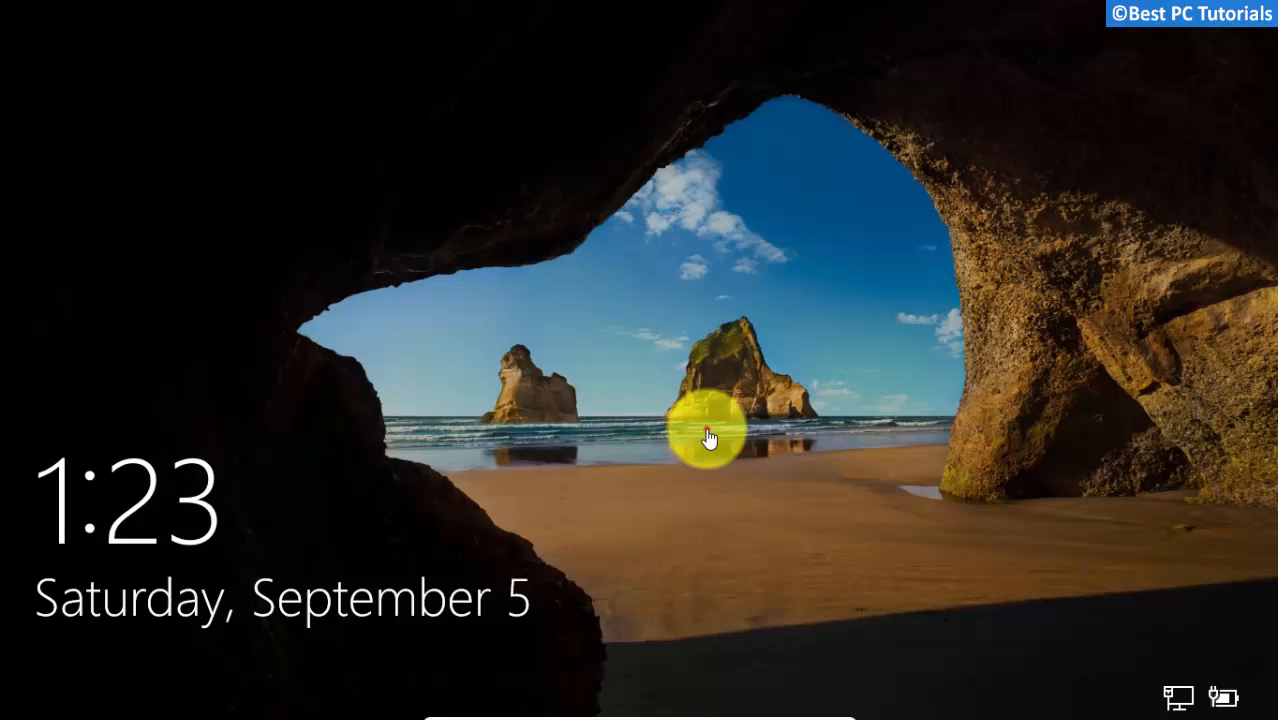
Dismiss the lock screen and submit the password to sign in.
{"action": "left_click", "coordinate": [710, 440]}
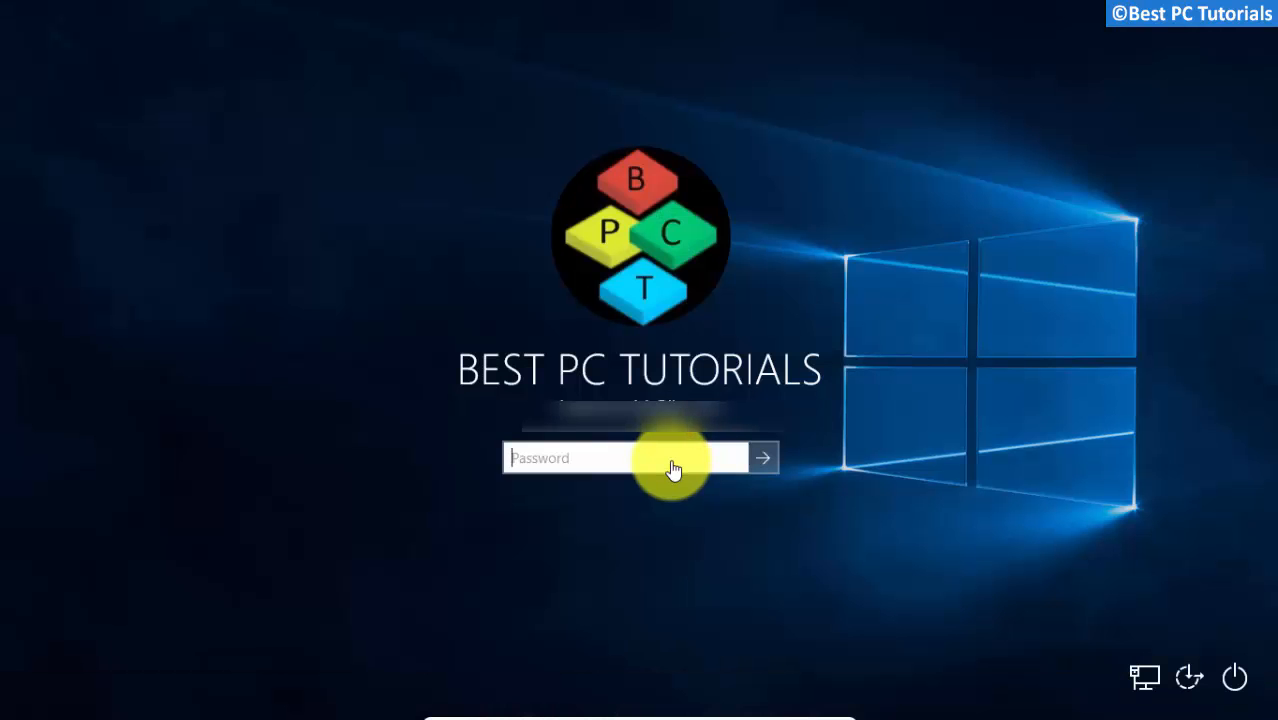
{"action": "left_click", "coordinate": [762, 458]}
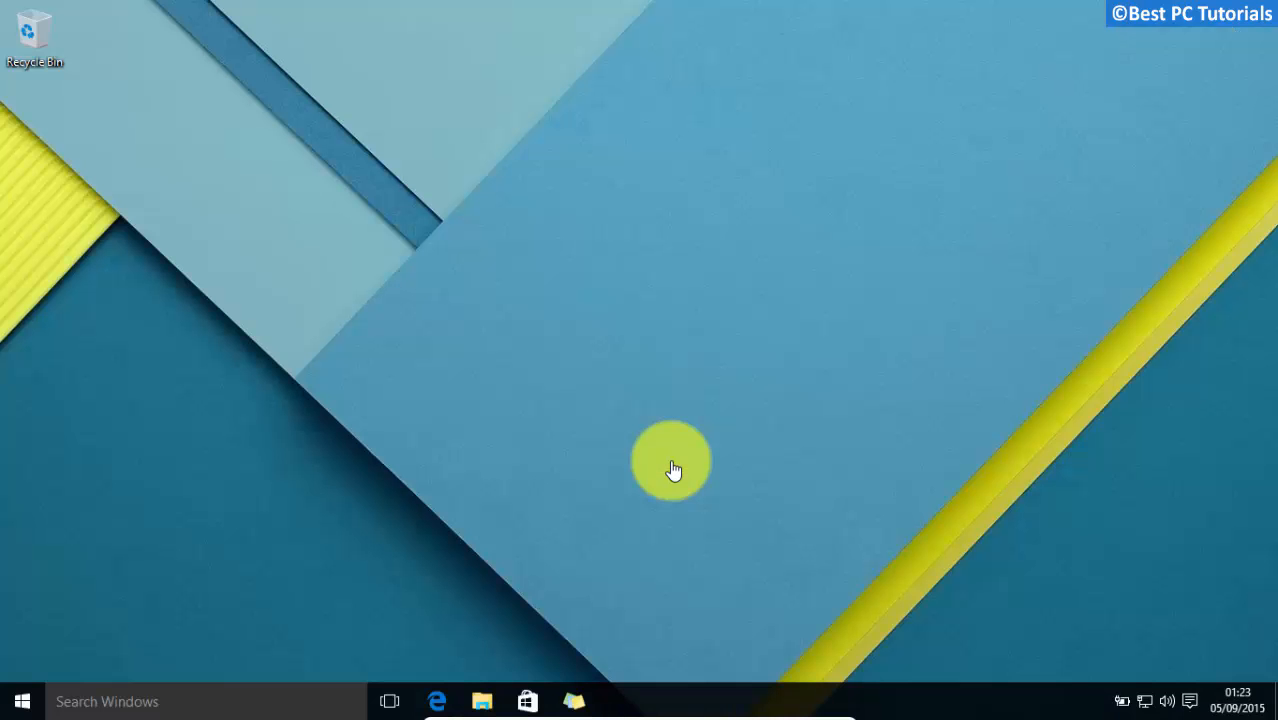